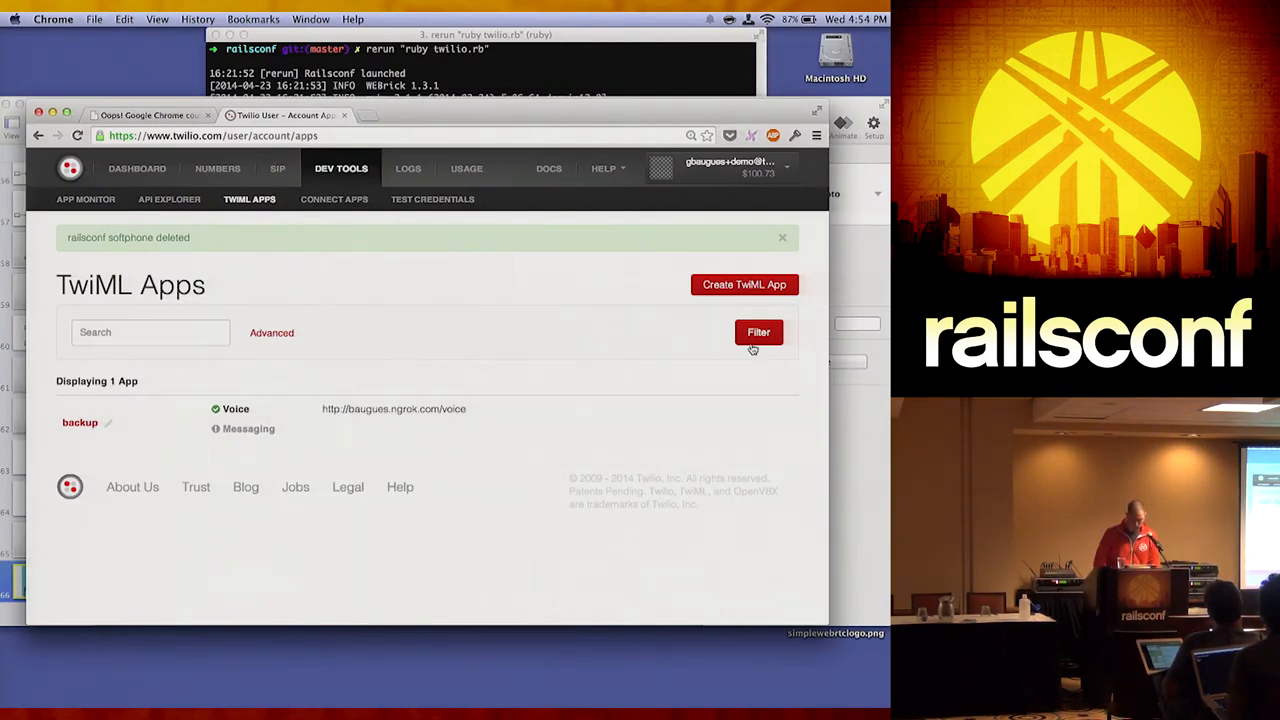
pyautogui.moveTo(503, 270)
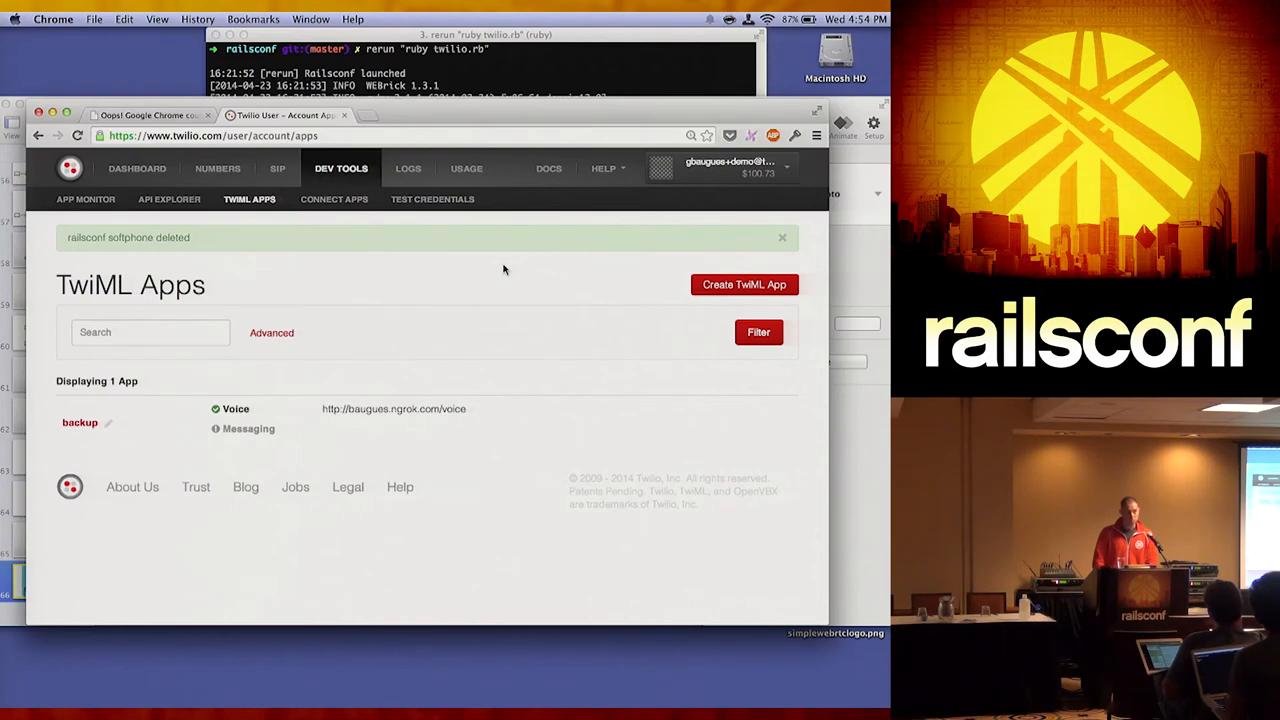
pyautogui.moveTo(744, 284)
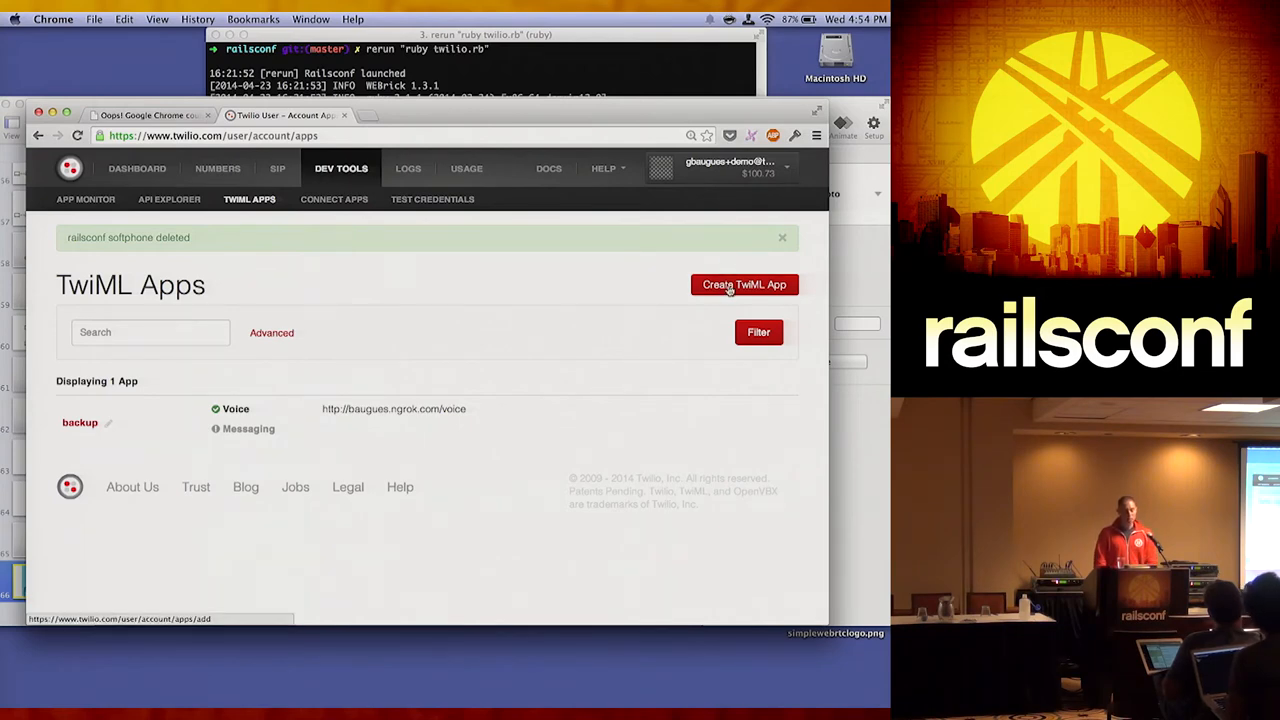
pyautogui.click(744, 285)
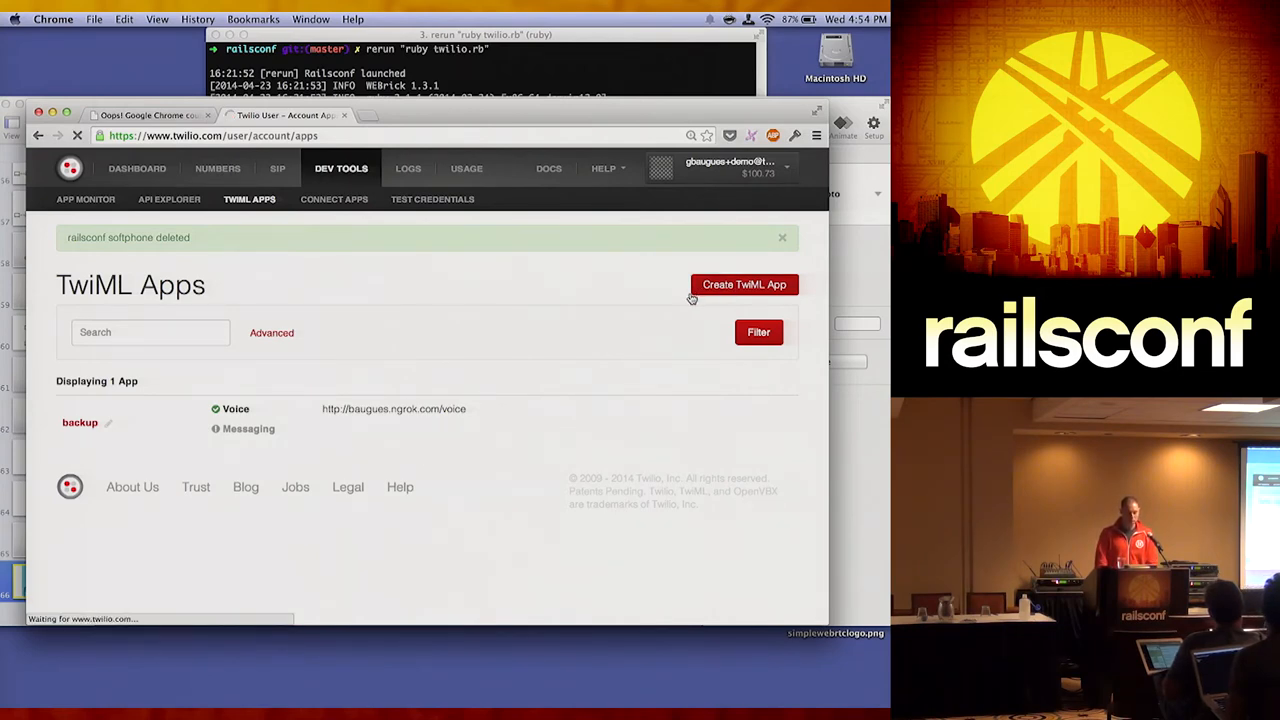
pyautogui.click(744, 284)
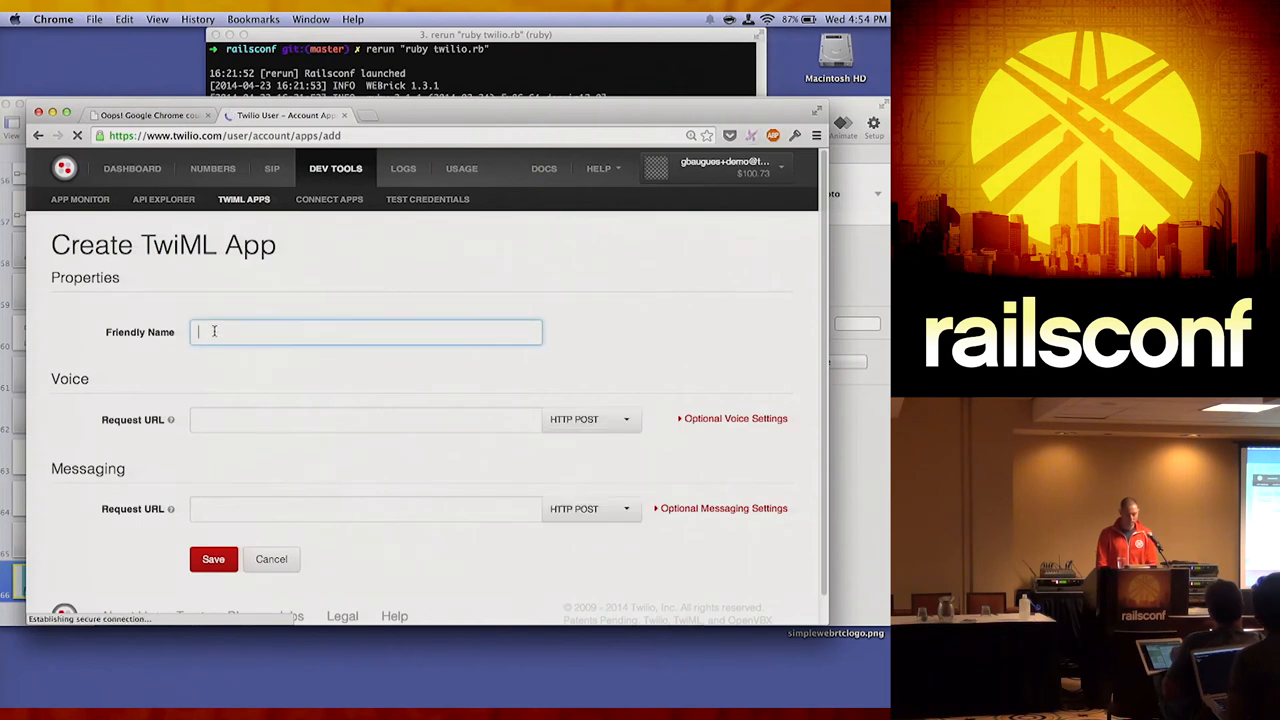
pyautogui.write('railsconf softphone')
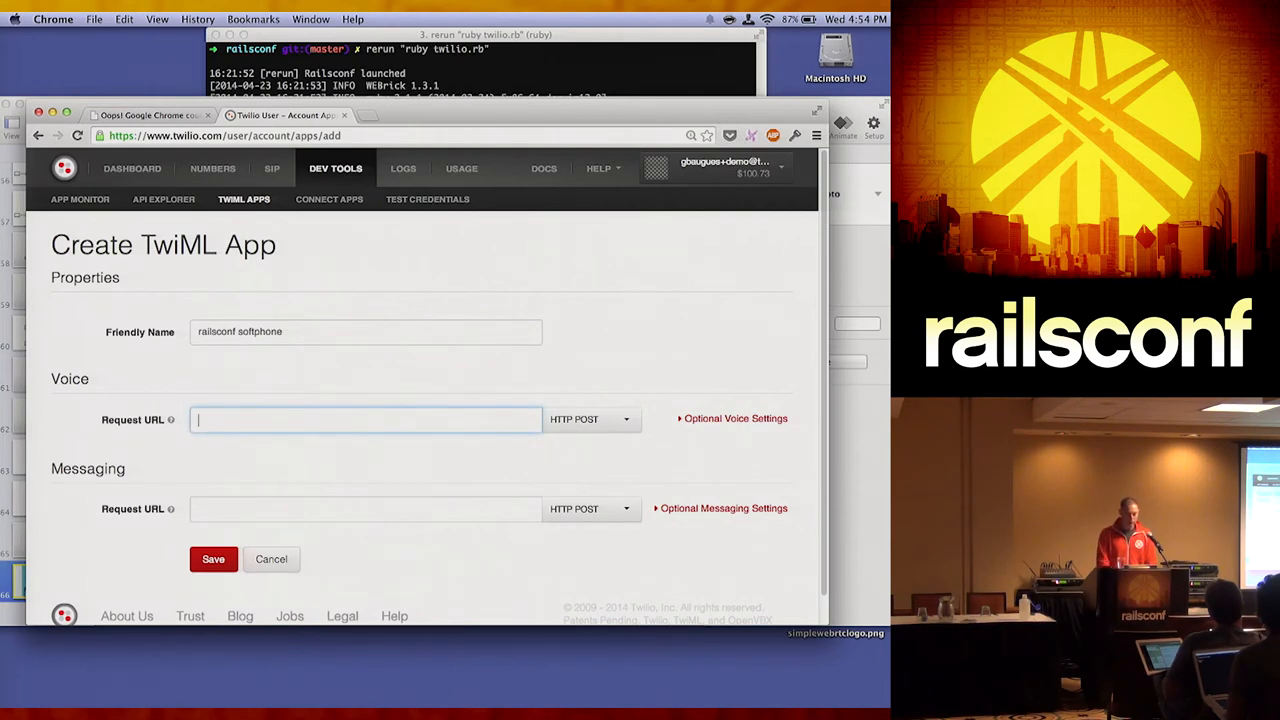
pyautogui.write('http')
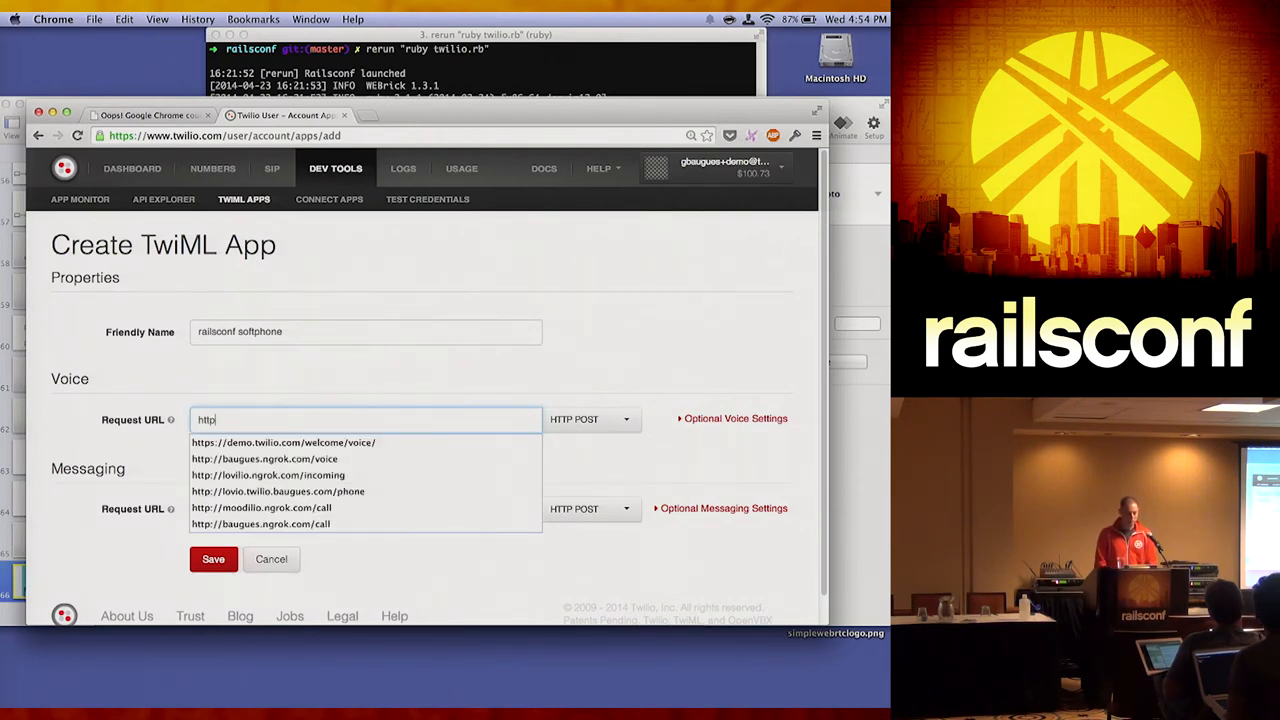
pyautogui.click(590, 419)
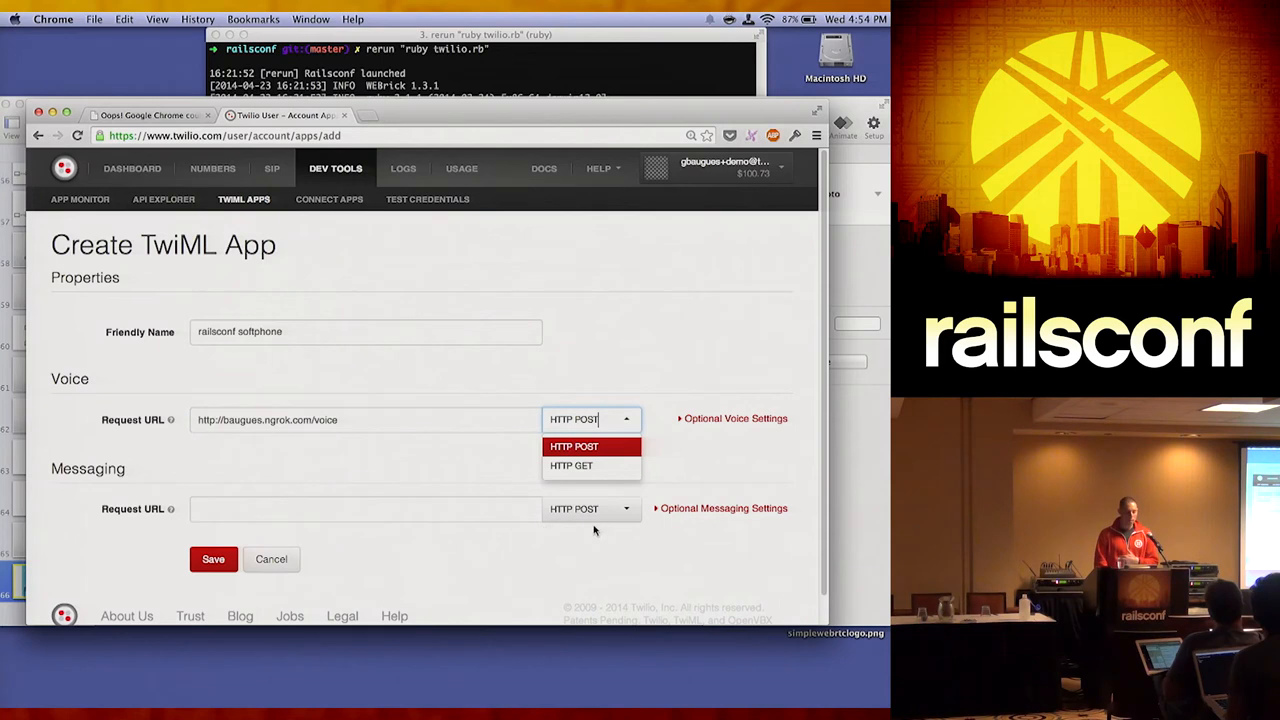
pyautogui.click(574, 446)
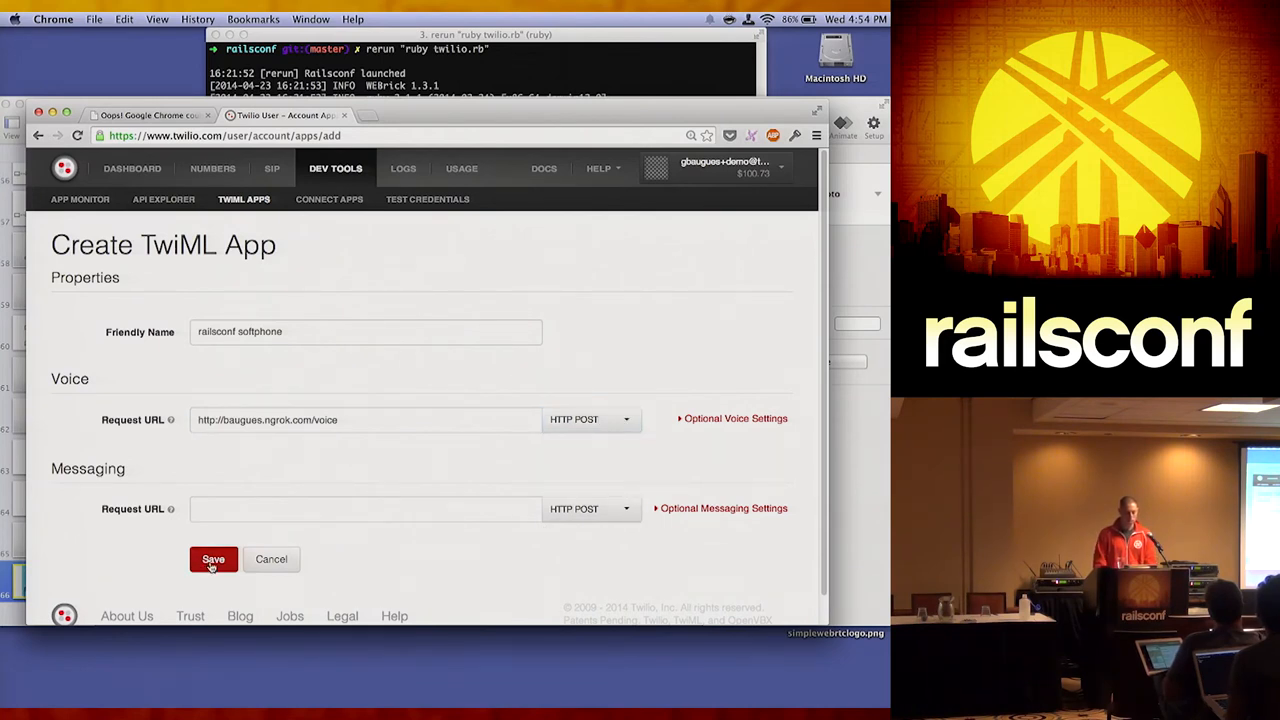
pyautogui.click(213, 559)
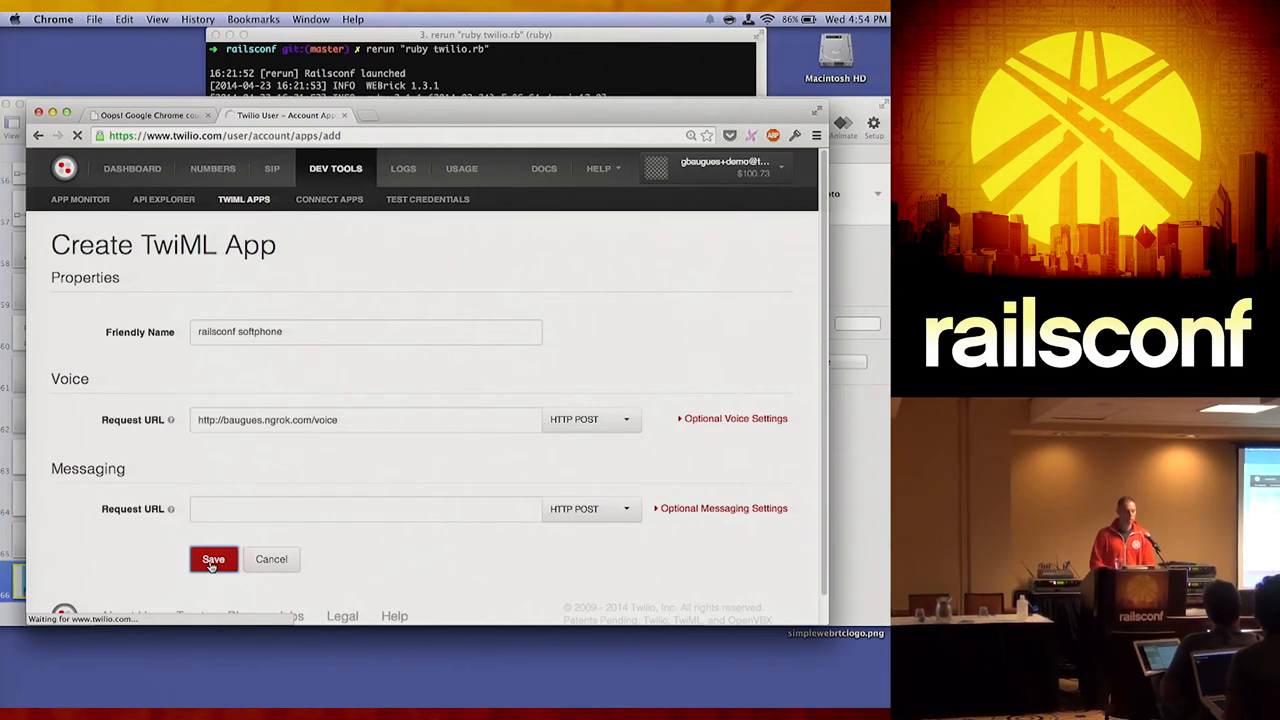
pyautogui.click(213, 559)
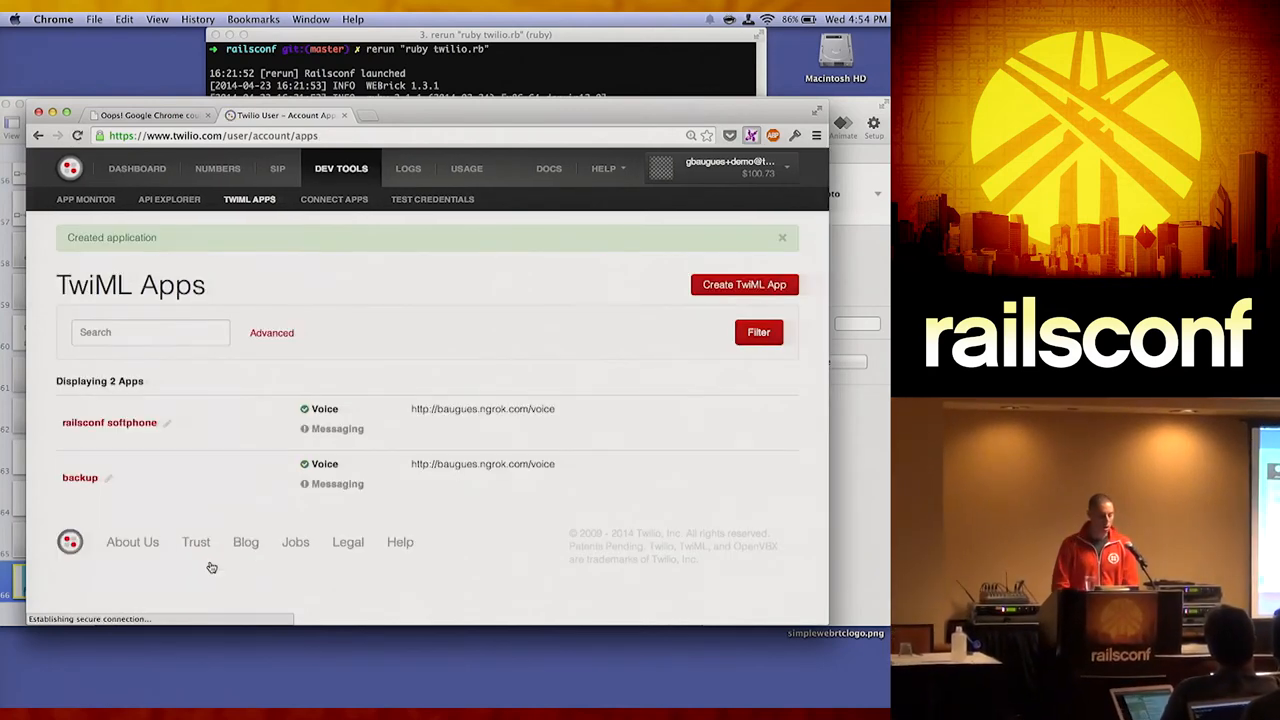
# Open the railsconf softphone app's details from the TwiML Apps list
pyautogui.click(109, 422)
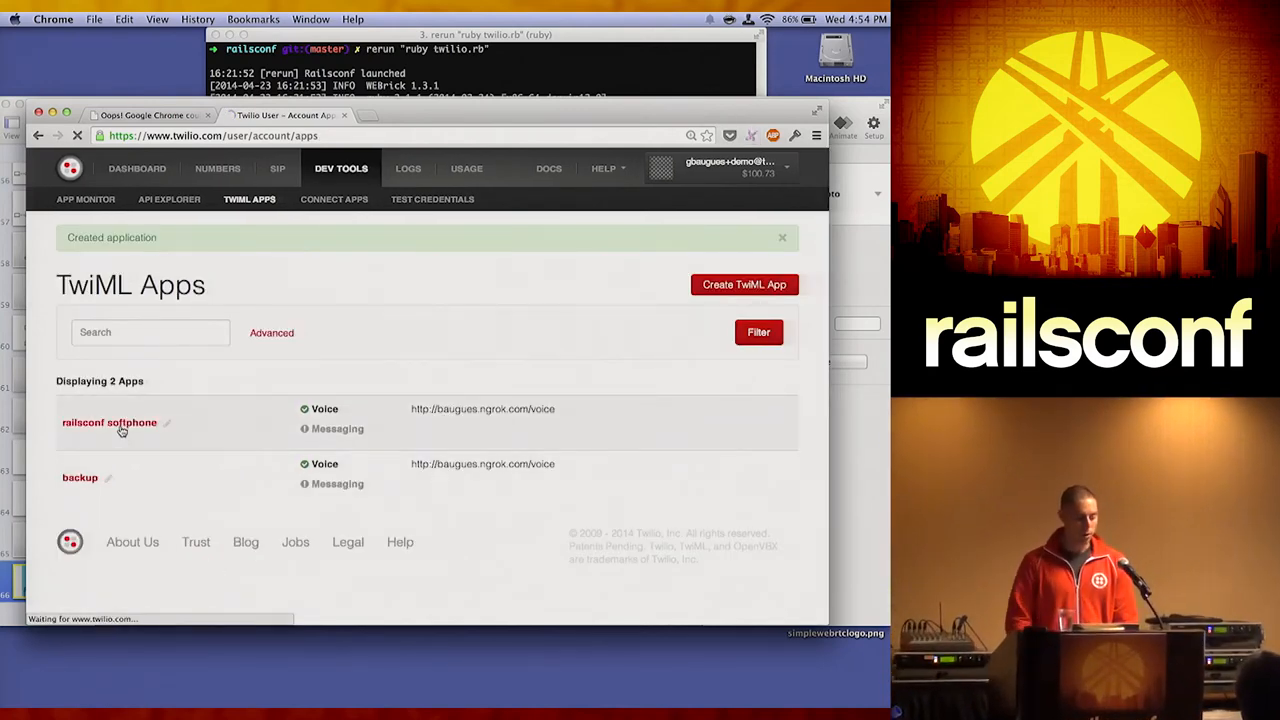
pyautogui.click(109, 422)
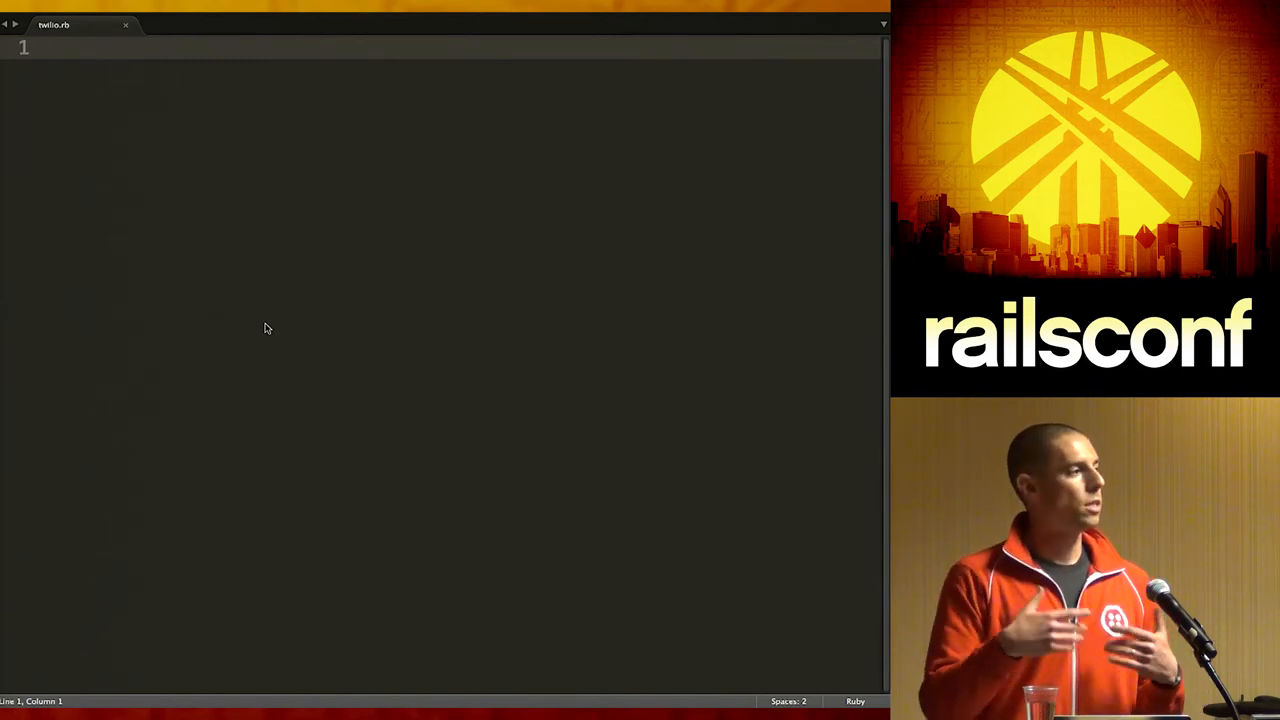
# Add require lines for 'sinatra', 'twilio-ruby' and './settings.rb' at the top of twilio.rb
pyautogui.write('requir')
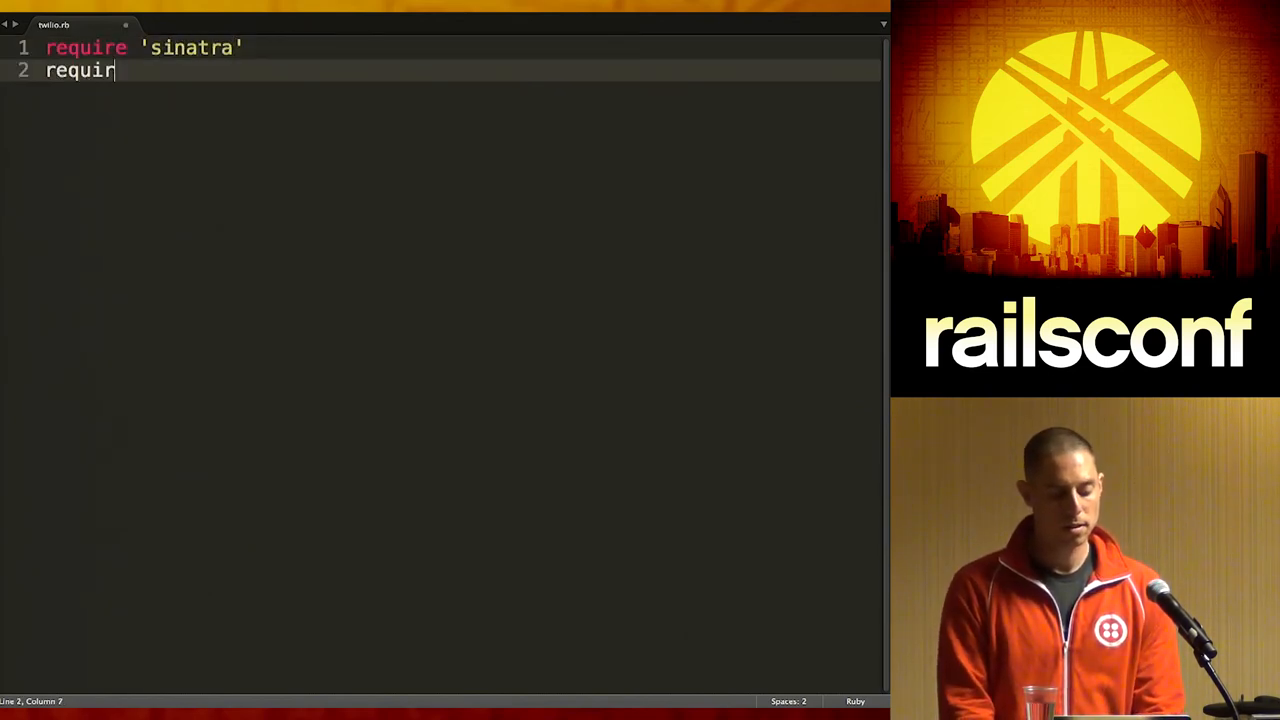
pyautogui.write("e 'twilio-ru")
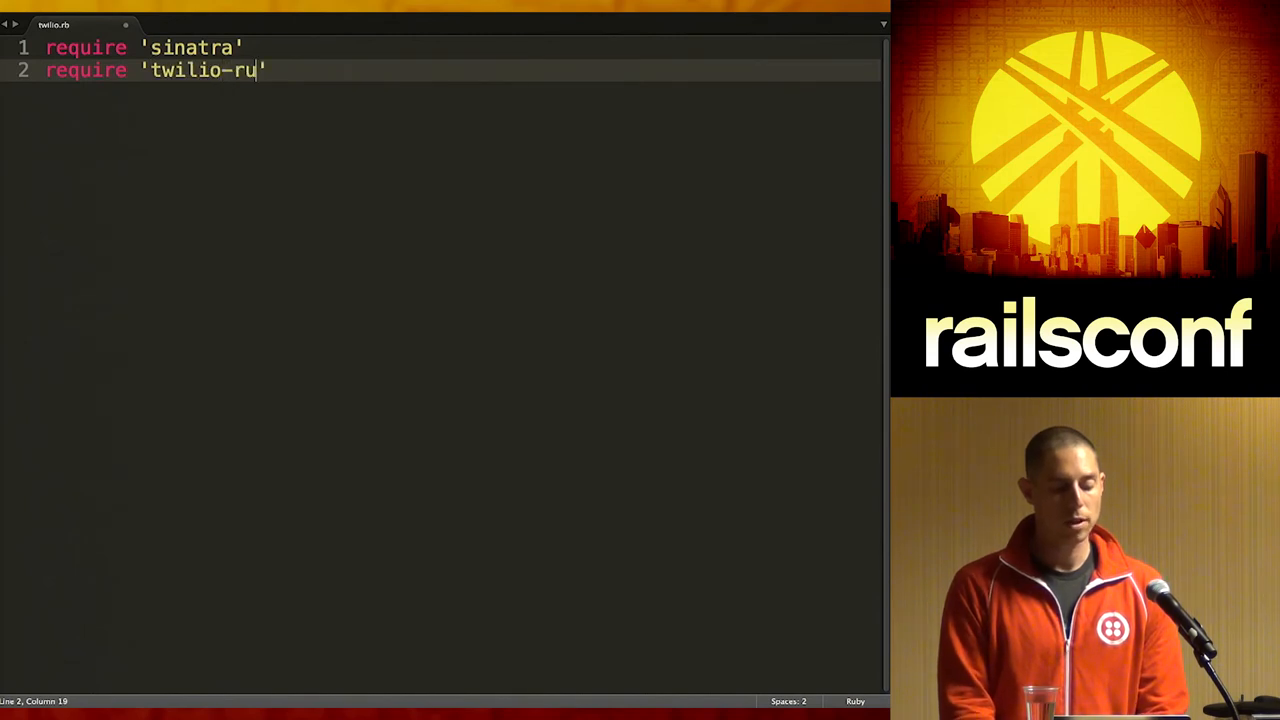
pyautogui.write('by')
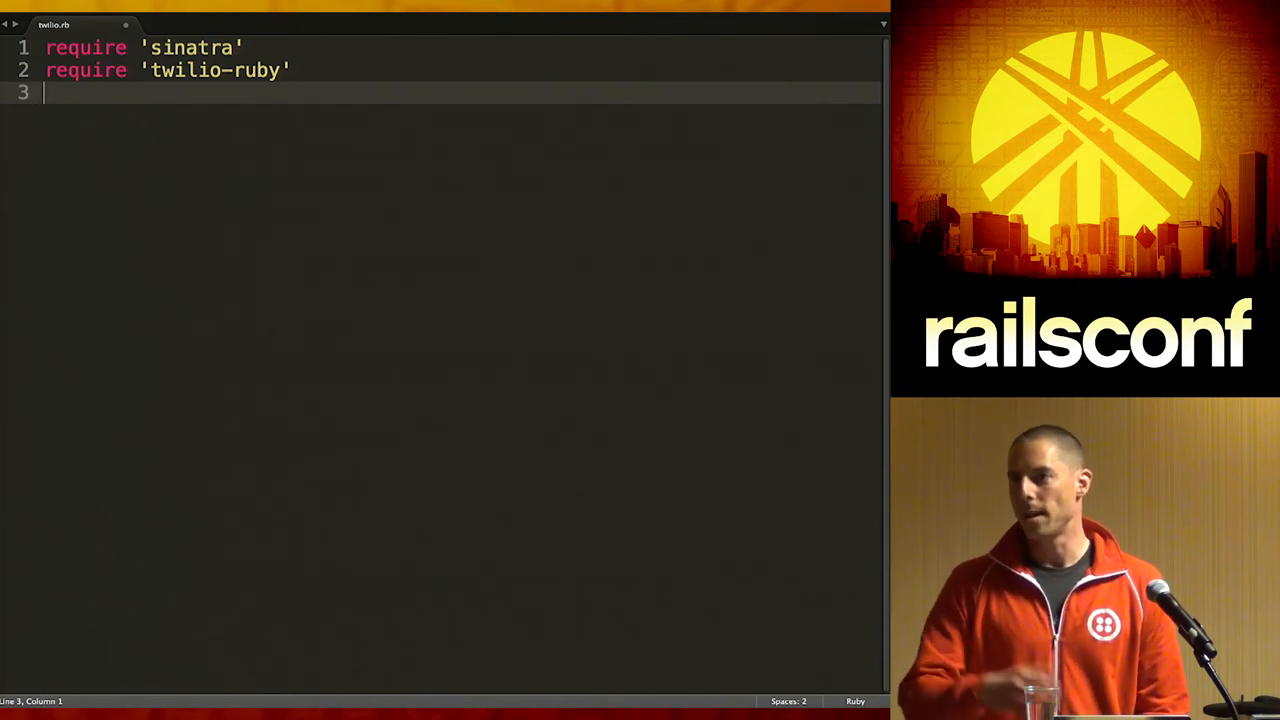
pyautogui.write('require')
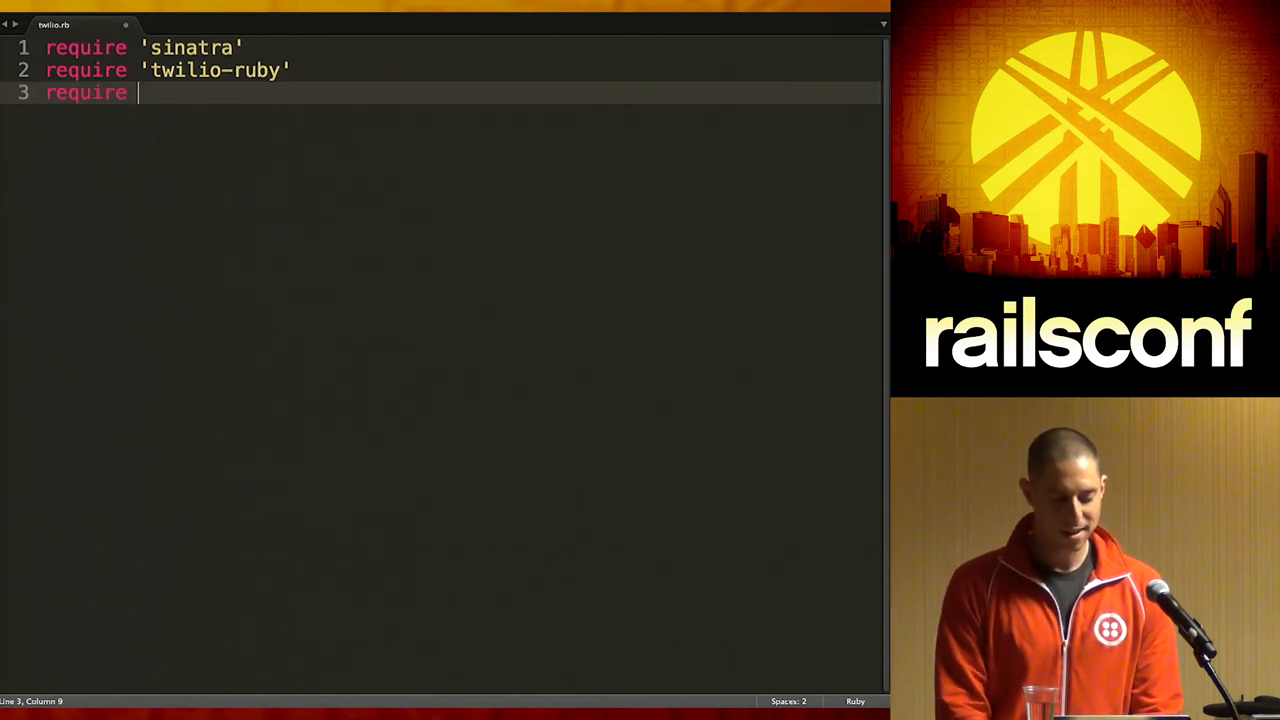
pyautogui.write("''")
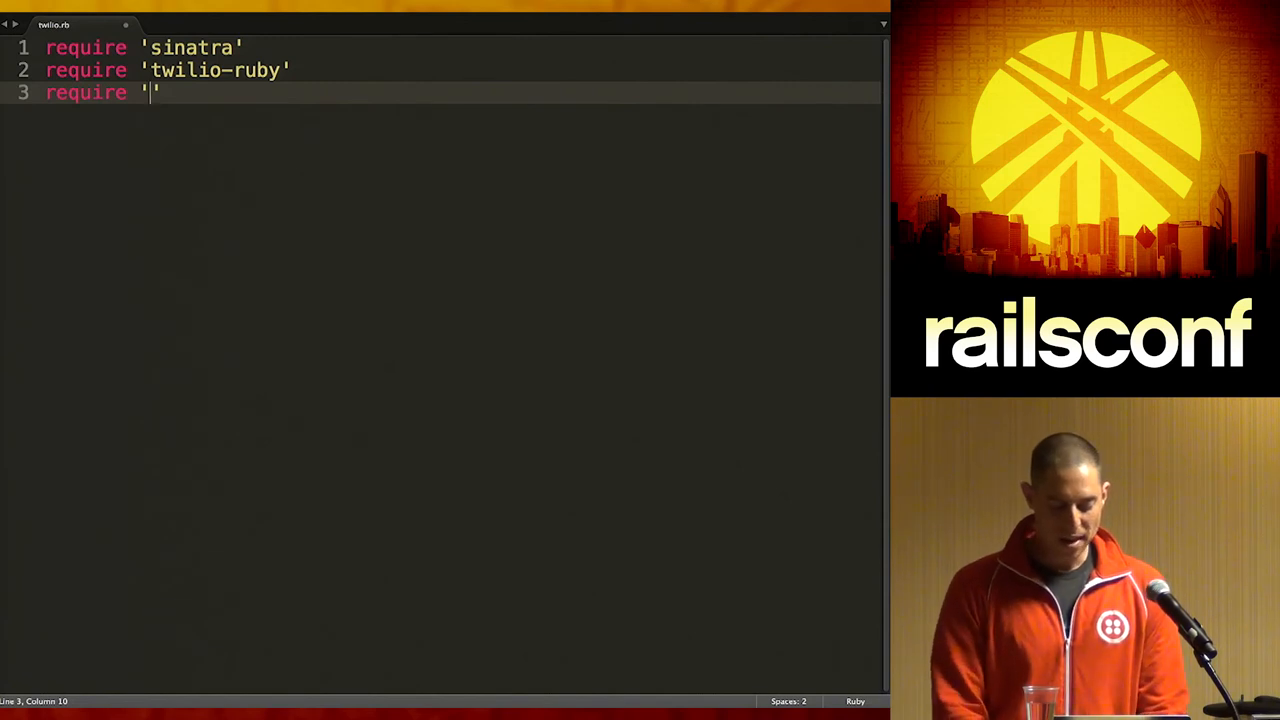
pyautogui.write('./st')
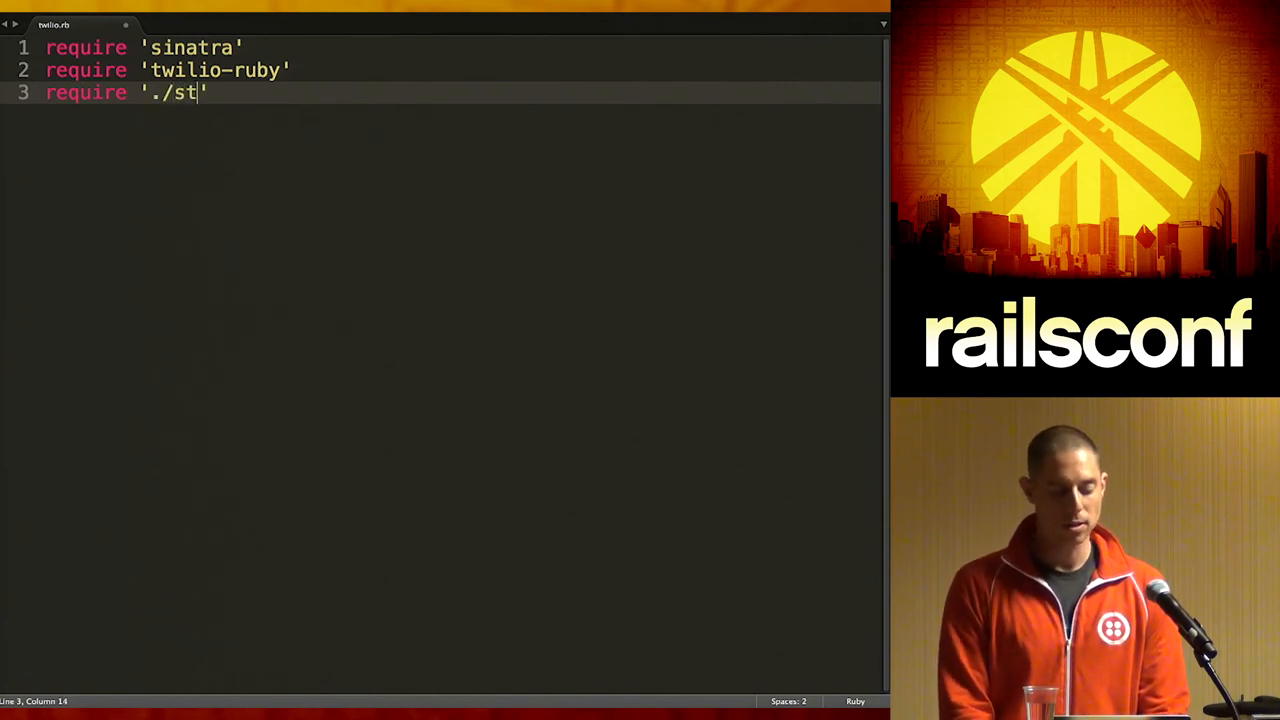
pyautogui.write('ettings.rb')
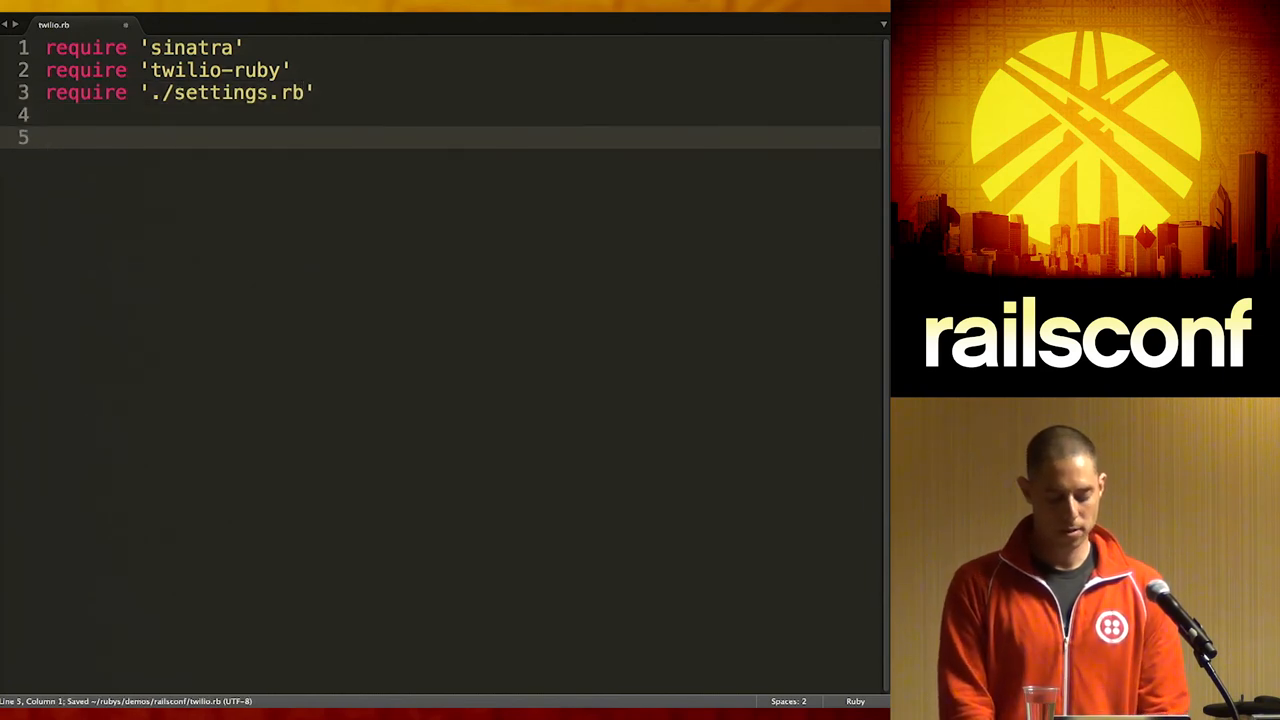
# Start a get '/' block creating Twilio::Util::Capability.new with account_sid and auth_token
pyautogui.write("get '/'")
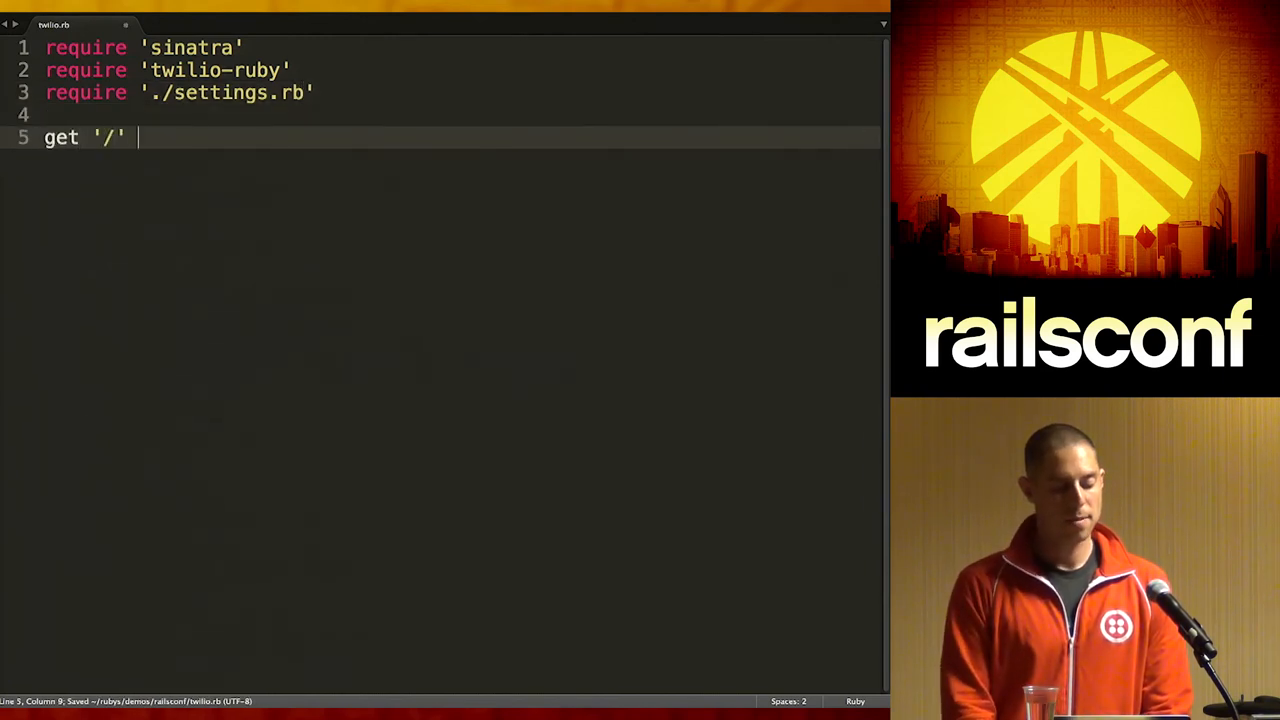
pyautogui.write('do')
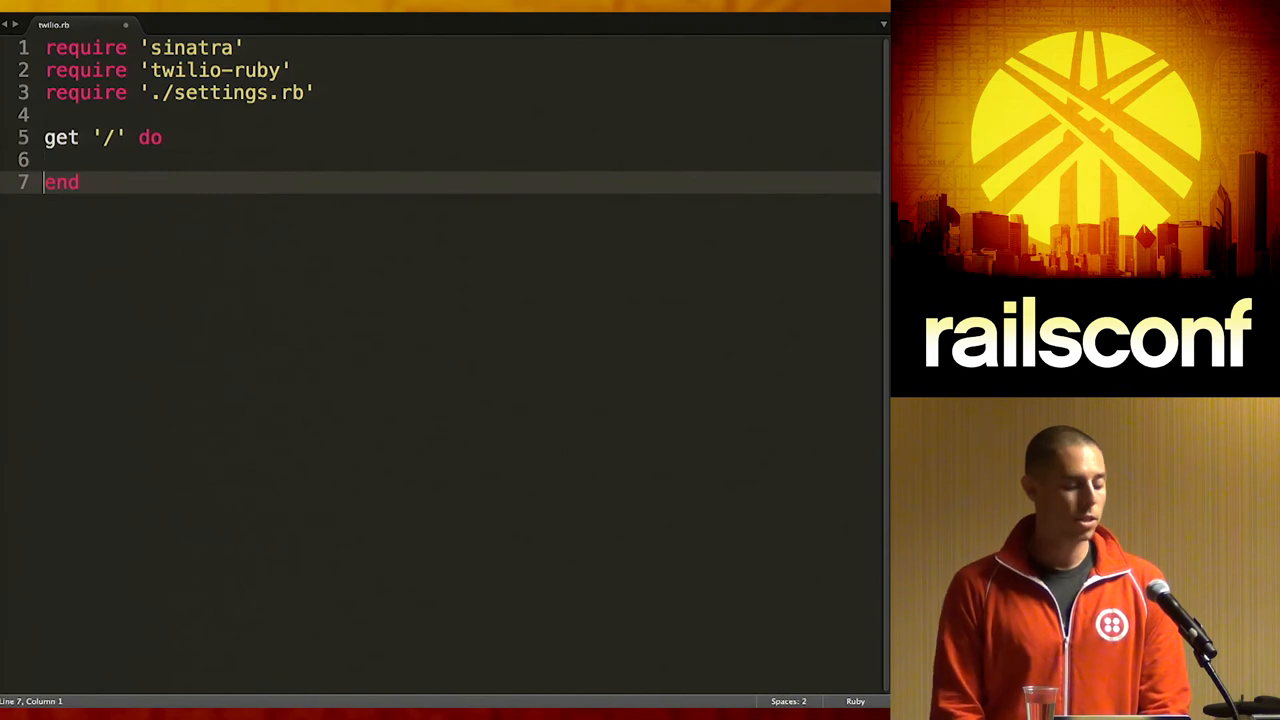
pyautogui.press('Enter')
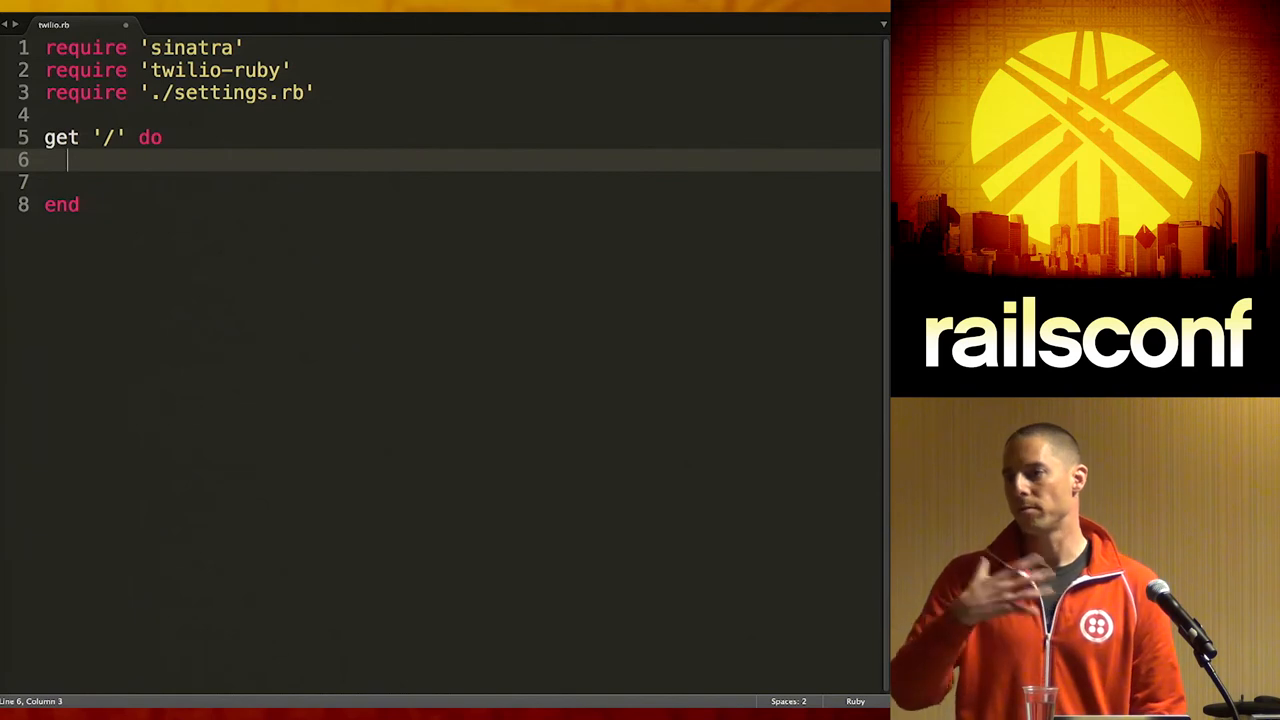
pyautogui.write('capabi')
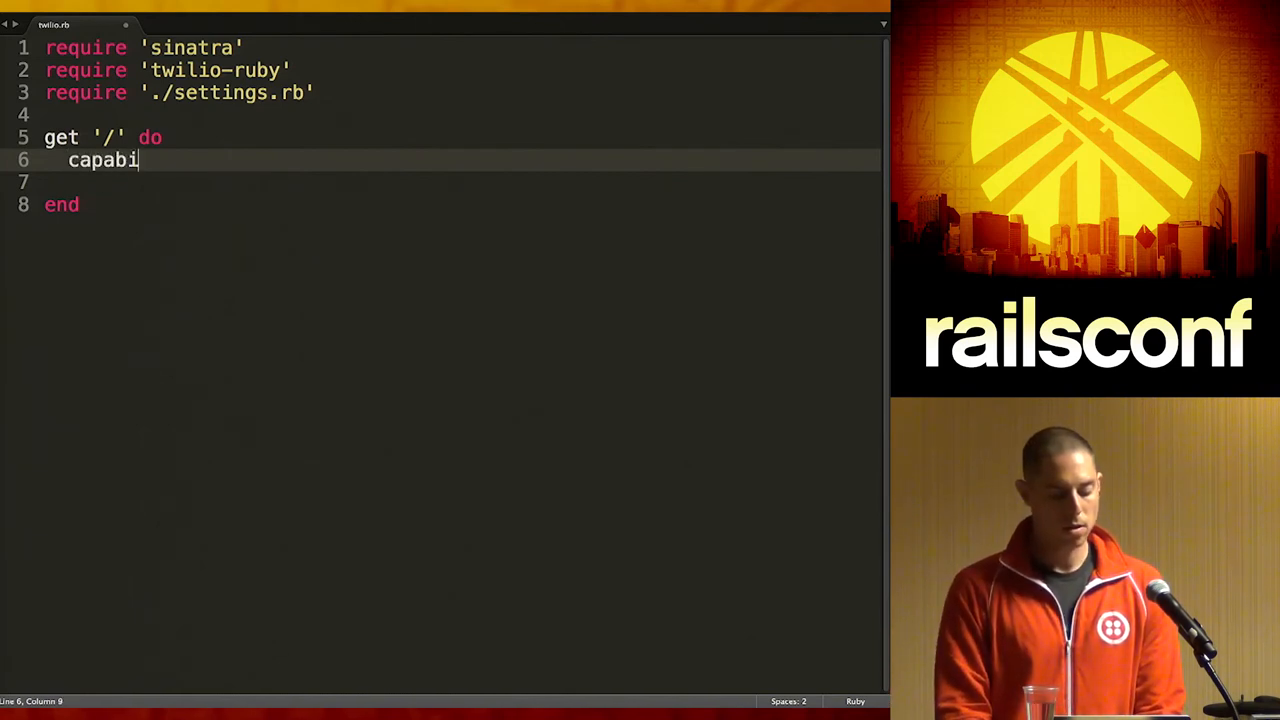
pyautogui.write('lity')
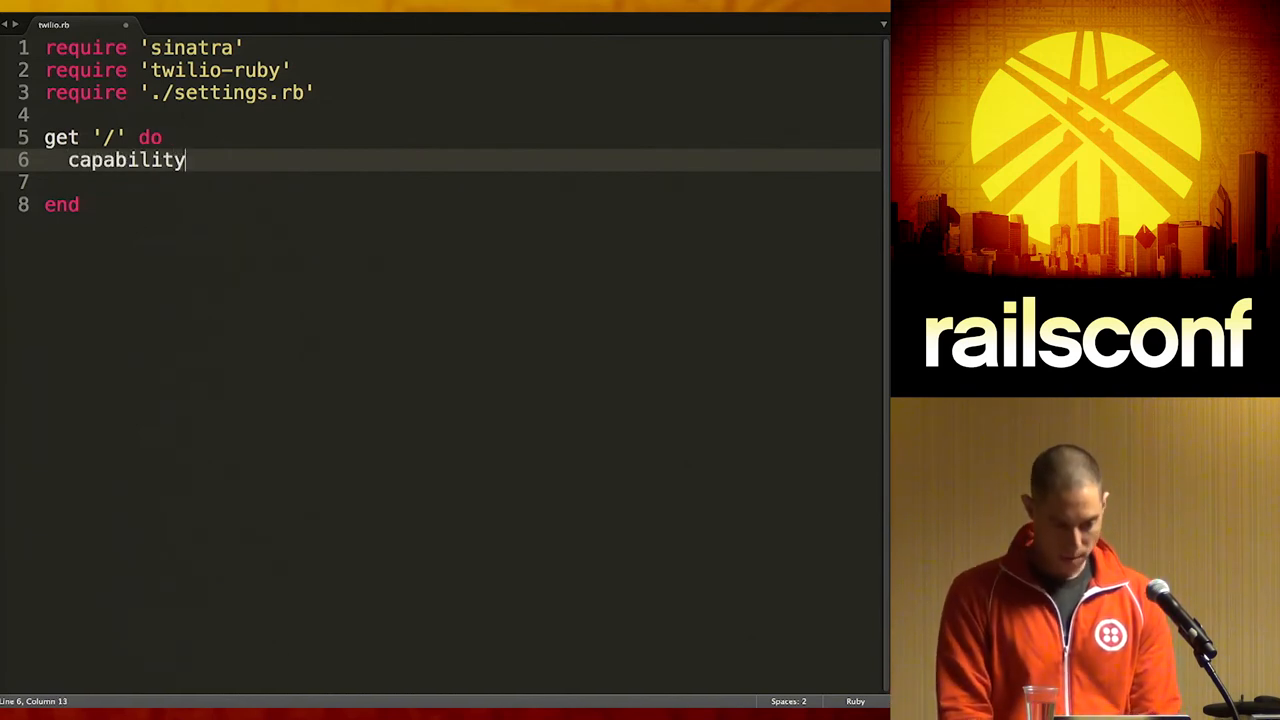
pyautogui.write('= Twilioer')
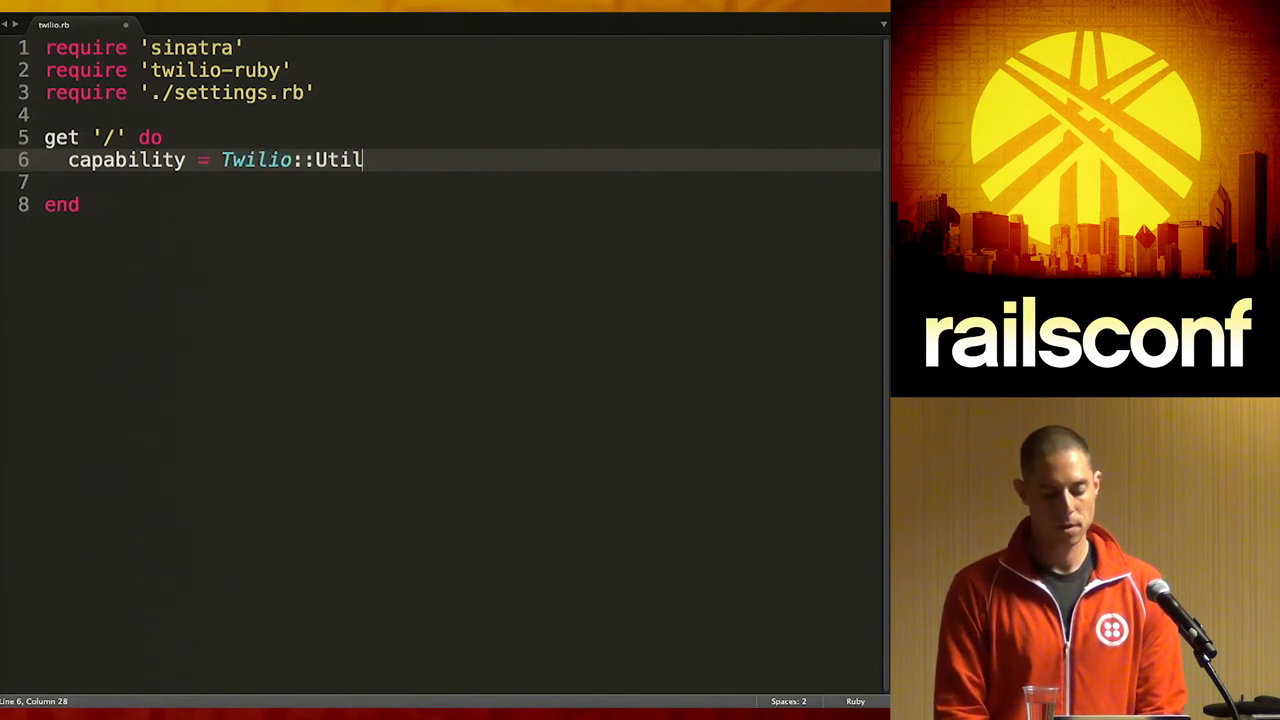
pyautogui.write('::Cabal')
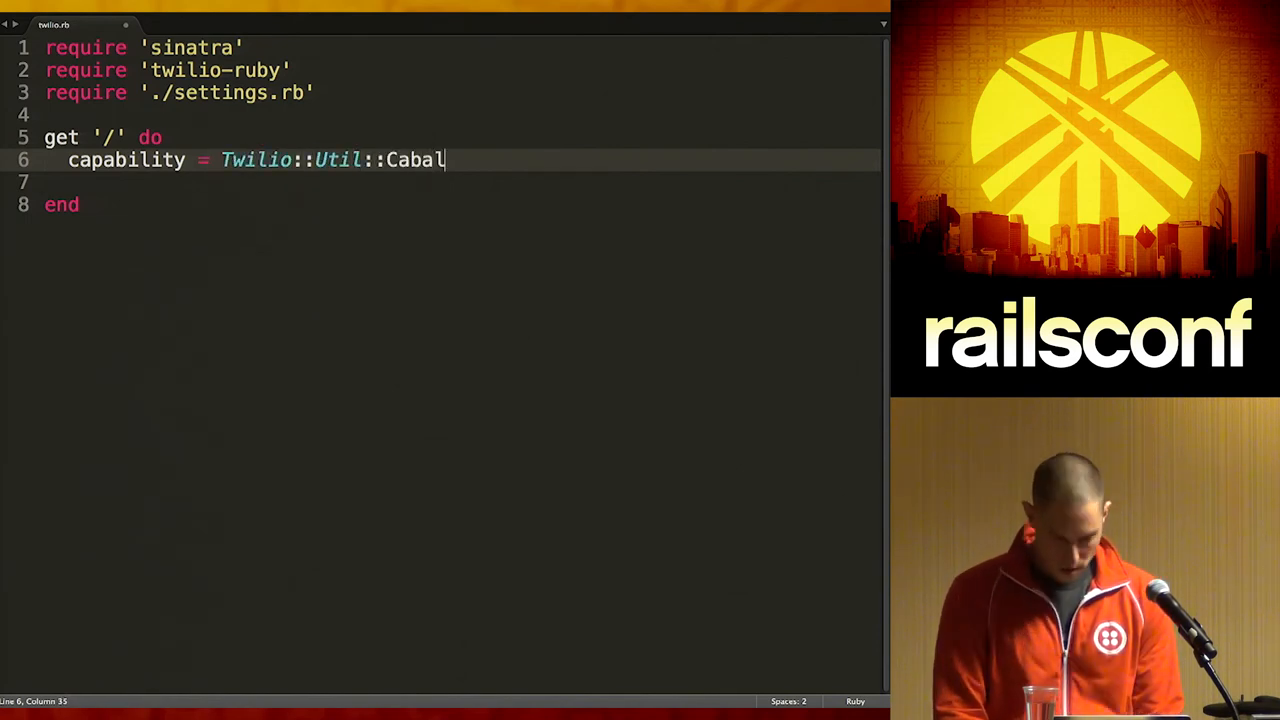
pyautogui.write('Capabili')
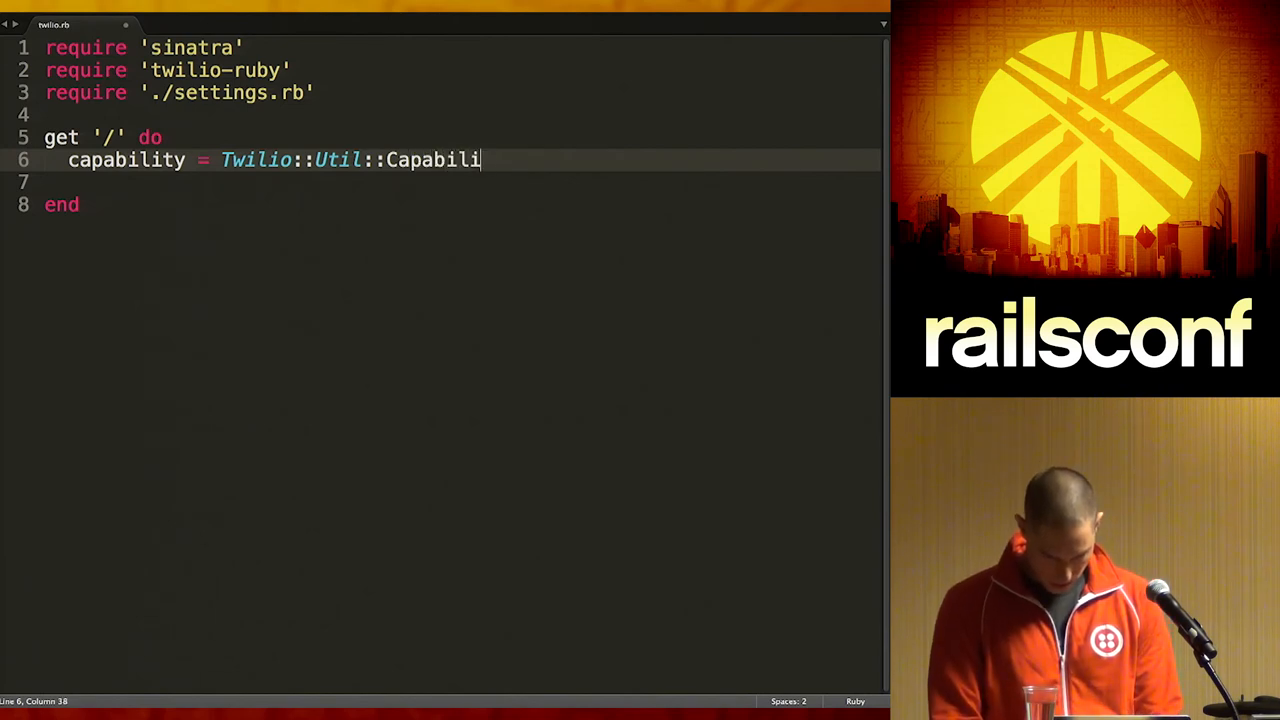
pyautogui.write('ty.new a')
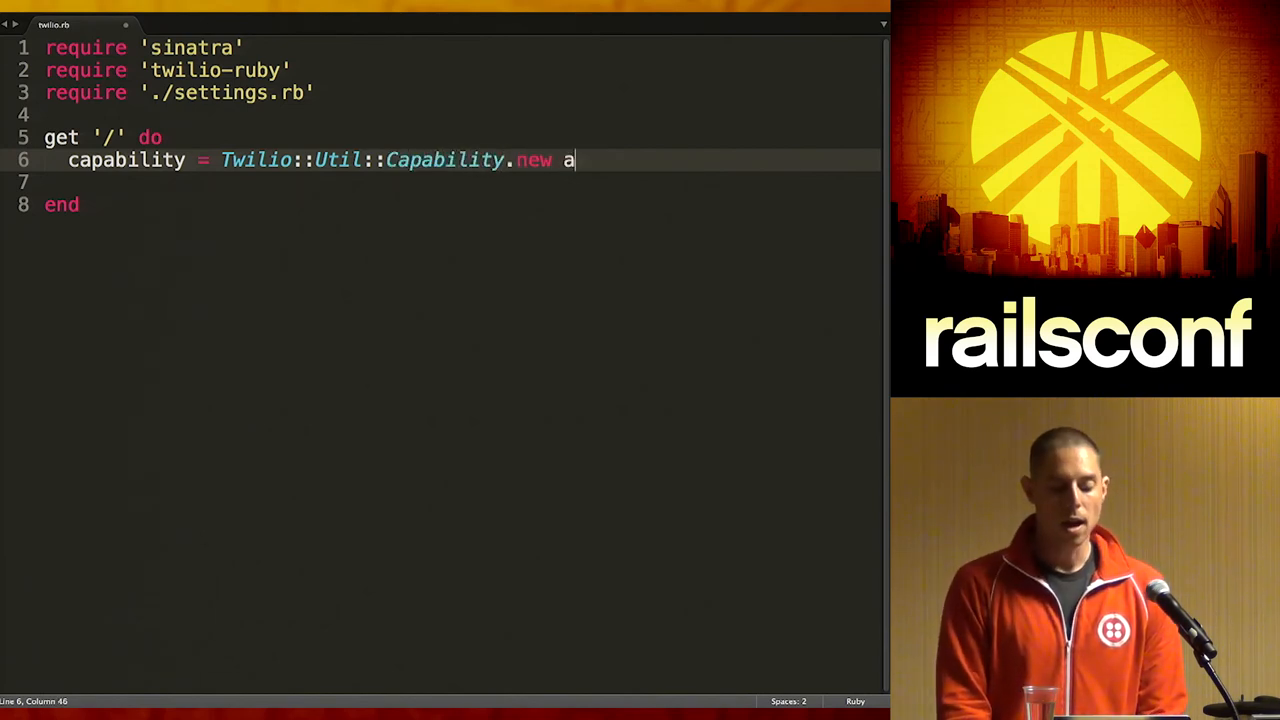
pyautogui.write('ccount_sid,')
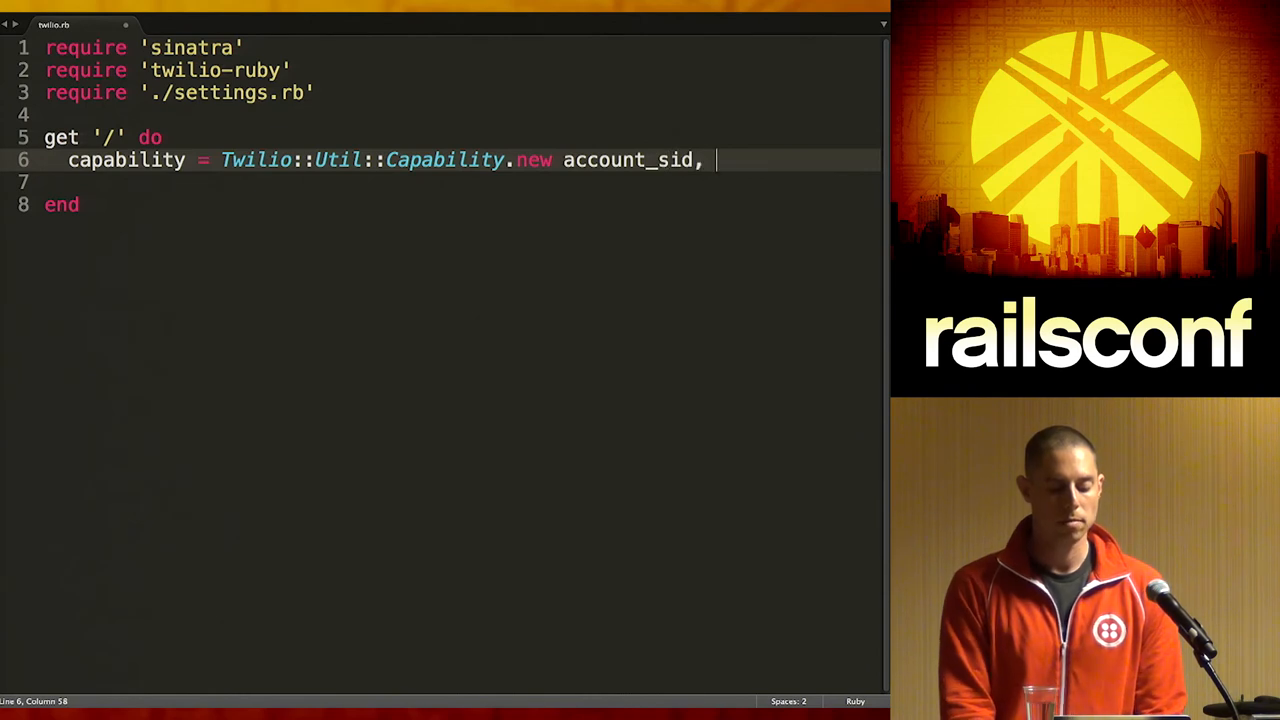
pyautogui.write('auth_')
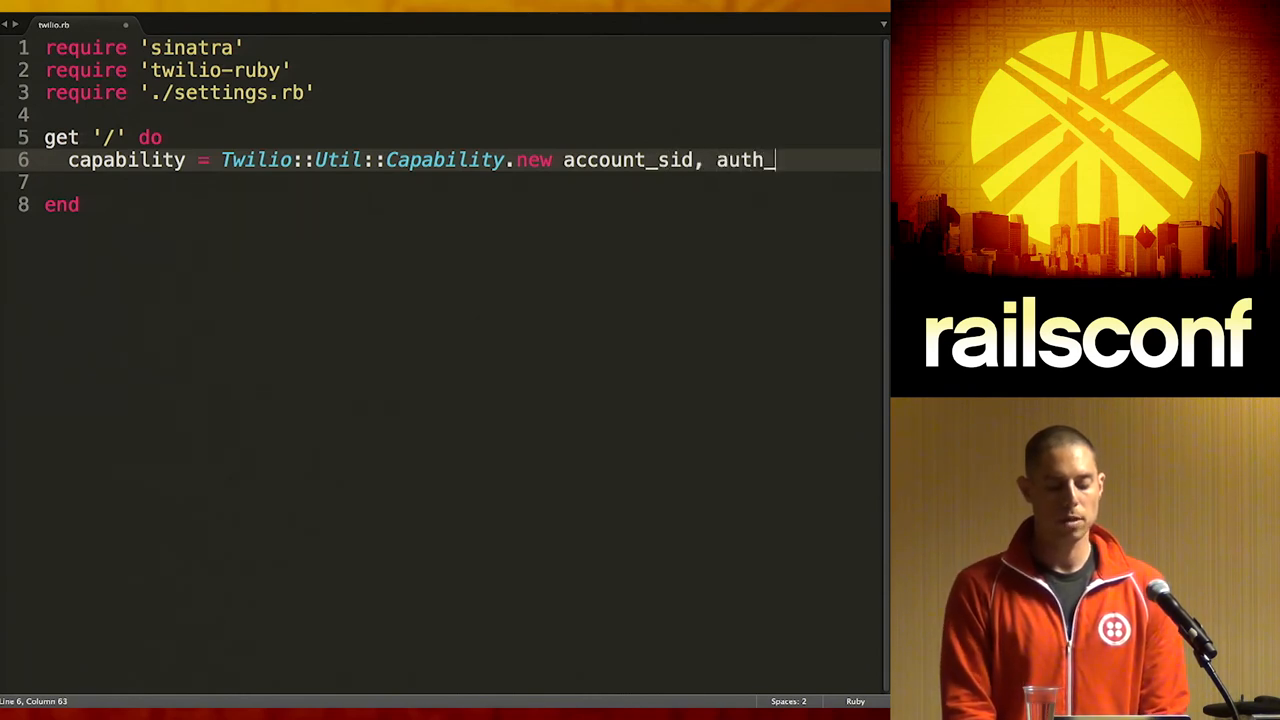
pyautogui.write('token')
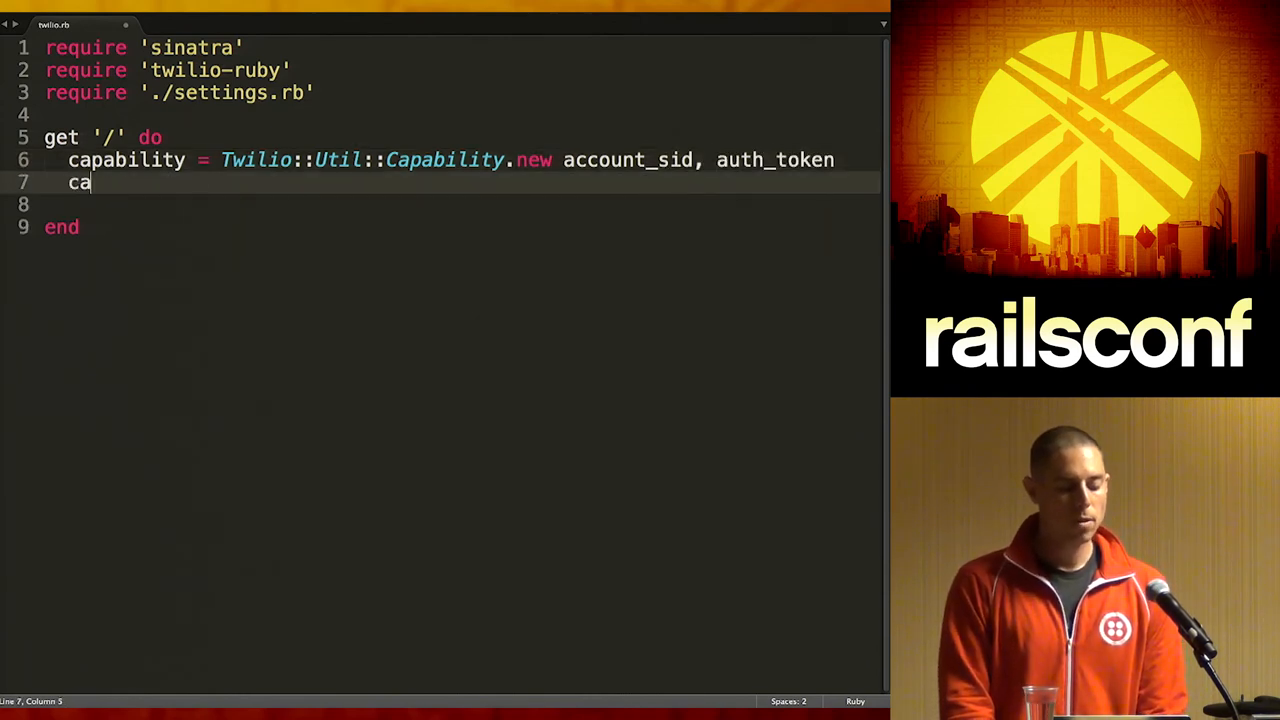
pyautogui.write('pability.')
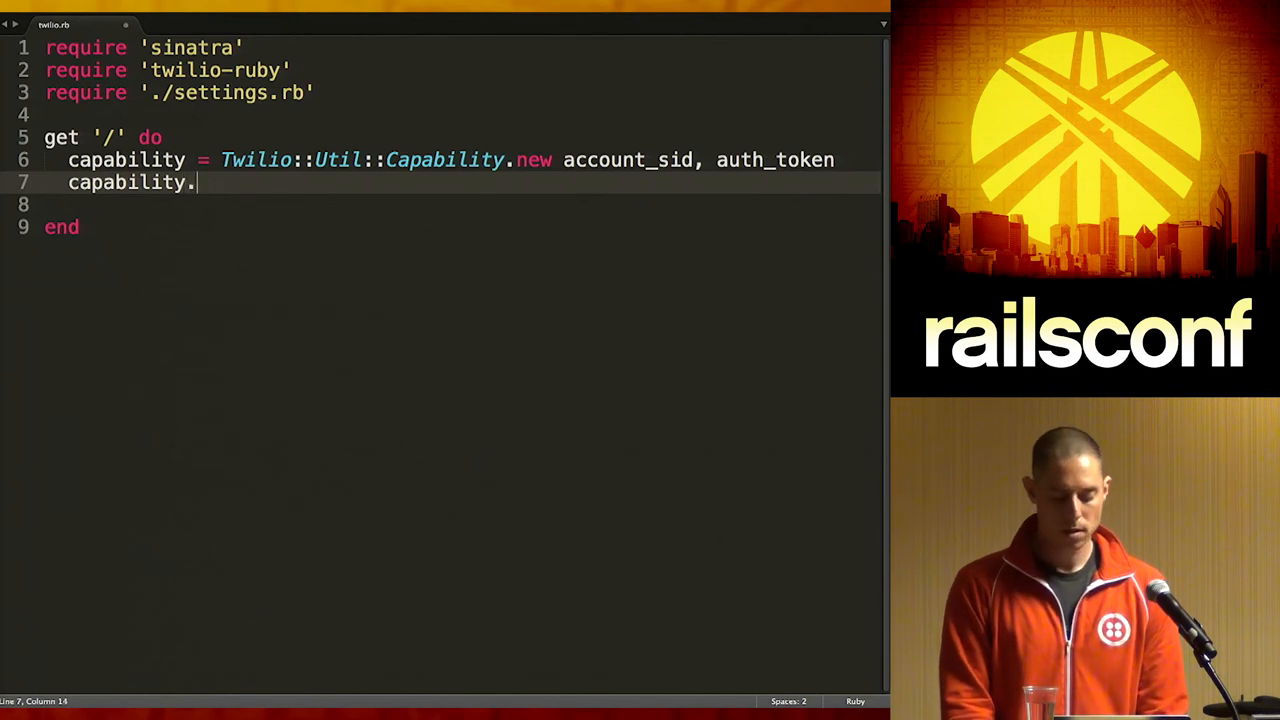
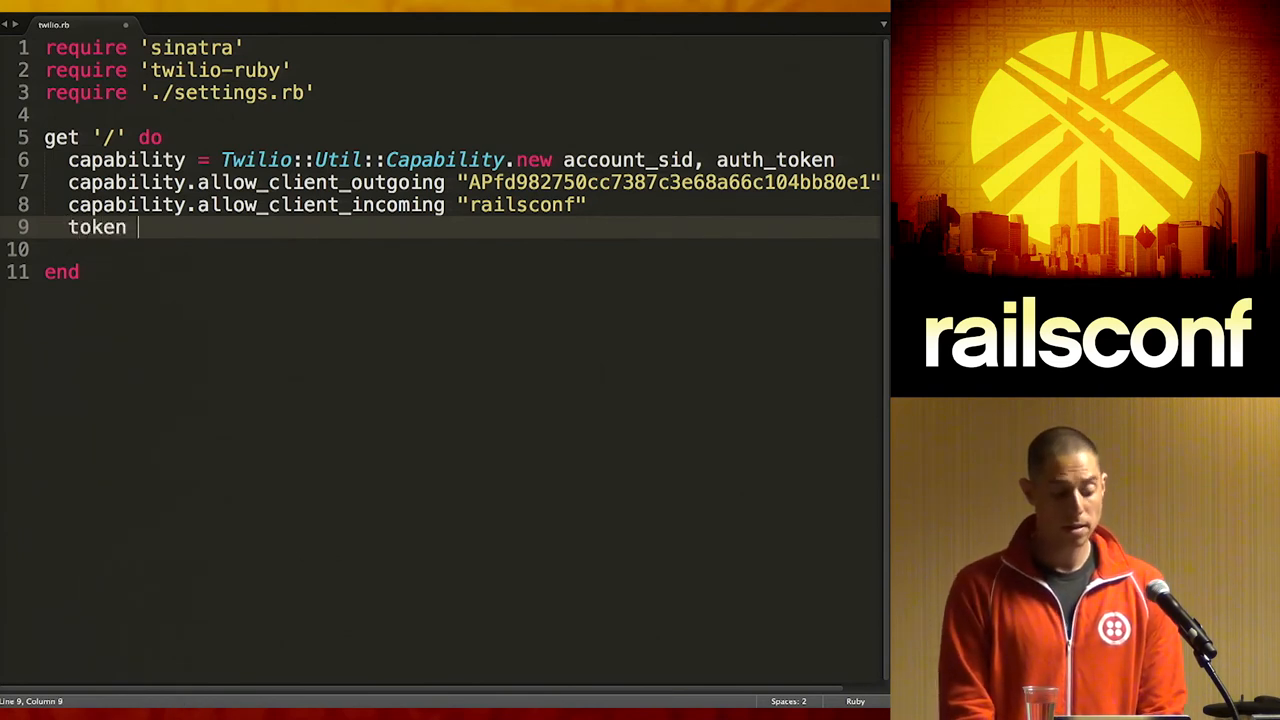
# Generate the token and render erb :index with locals {token: token}
pyautogui.write('= capability')
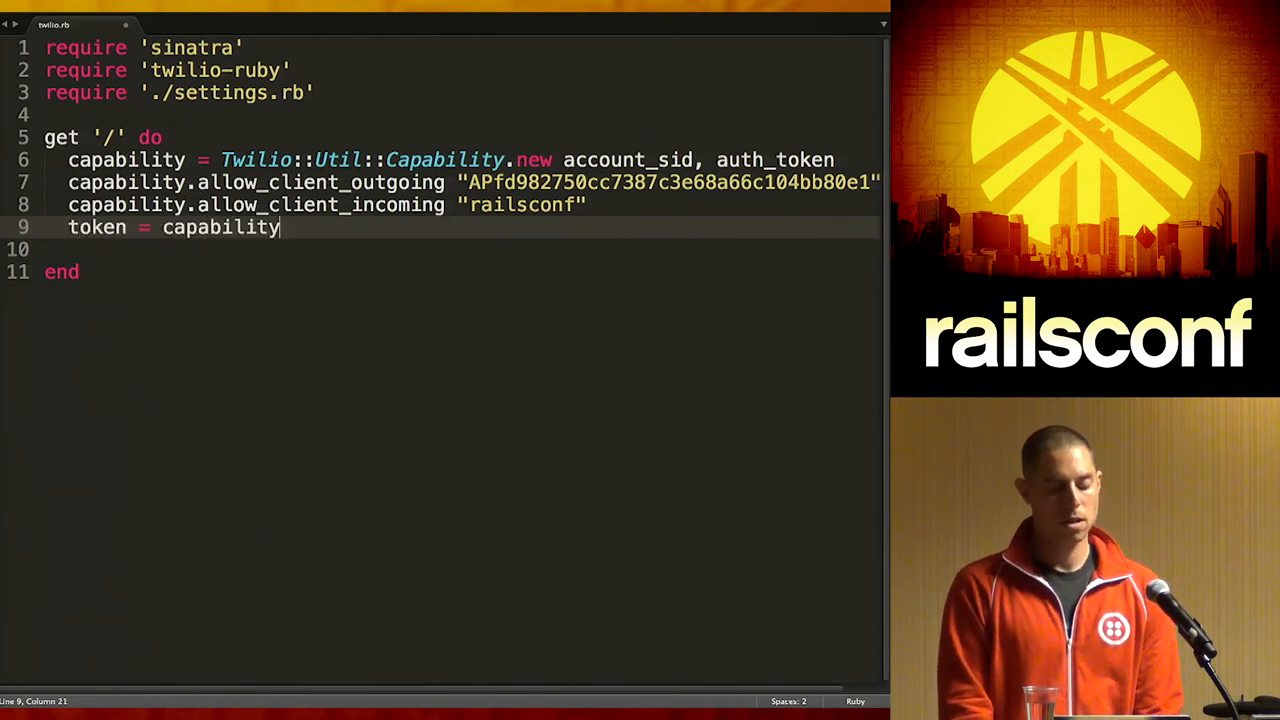
pyautogui.write('.generate')
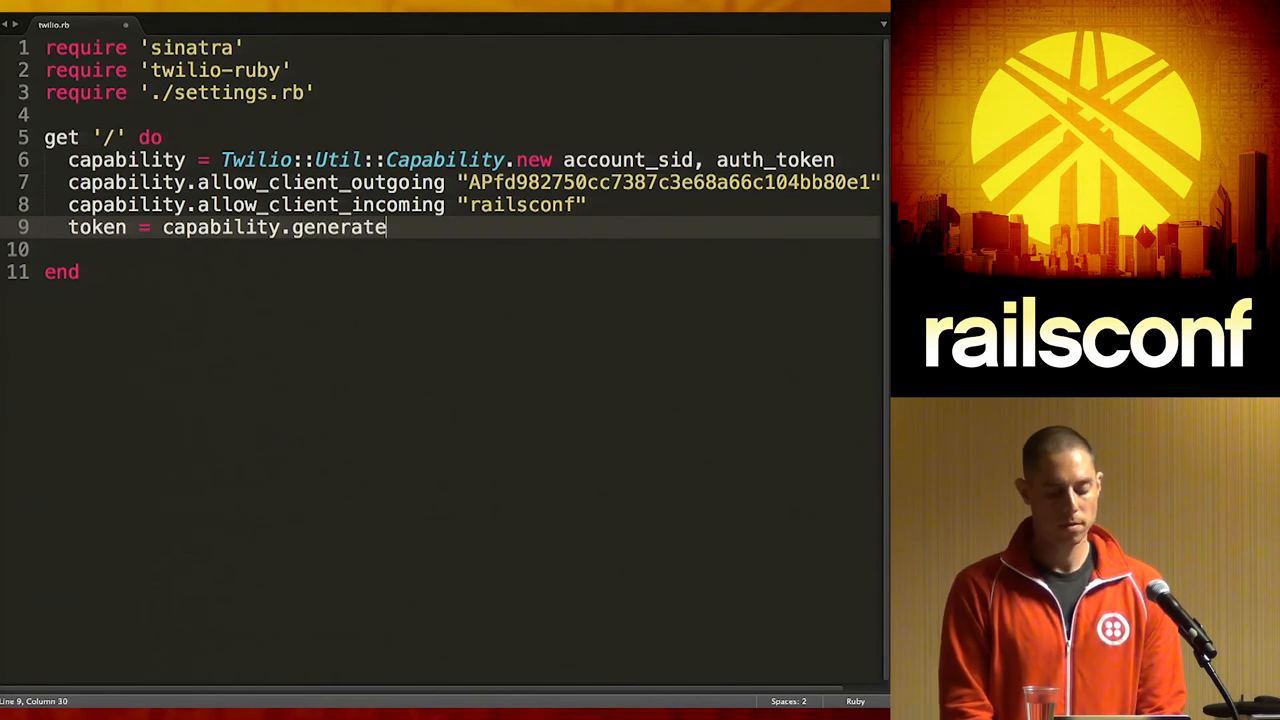
pyautogui.write('erb')
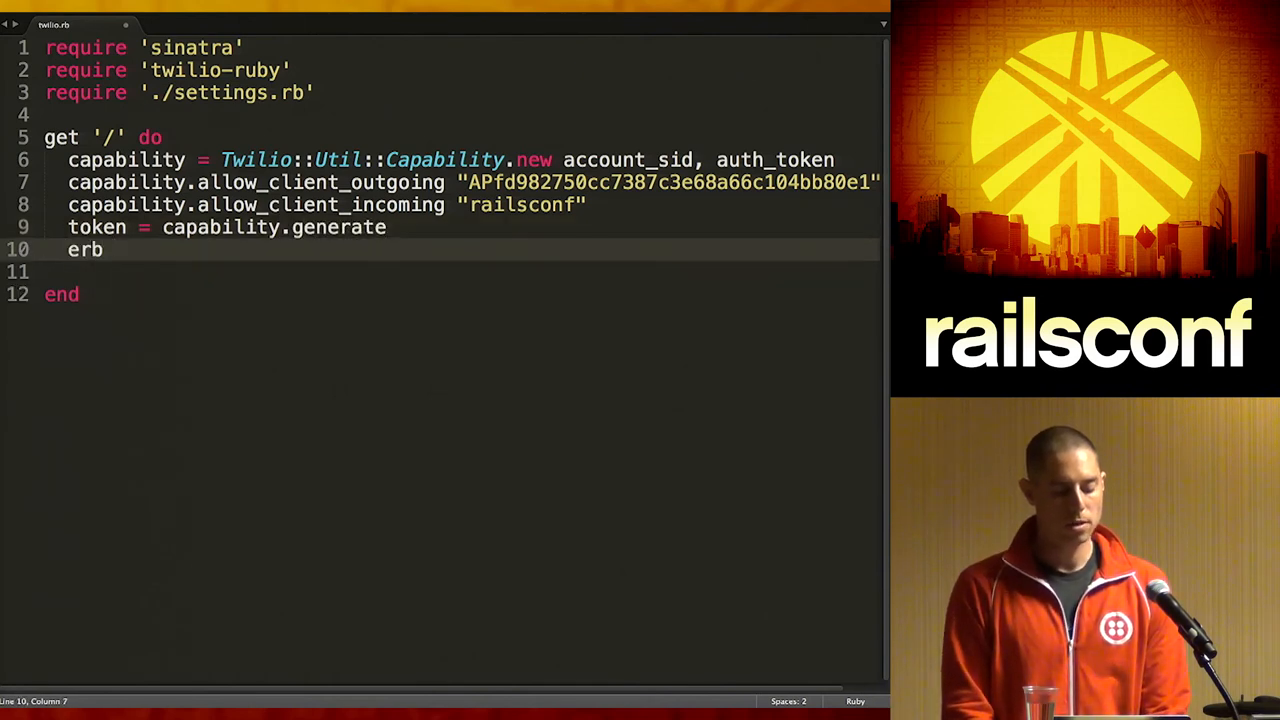
pyautogui.write(':index,')
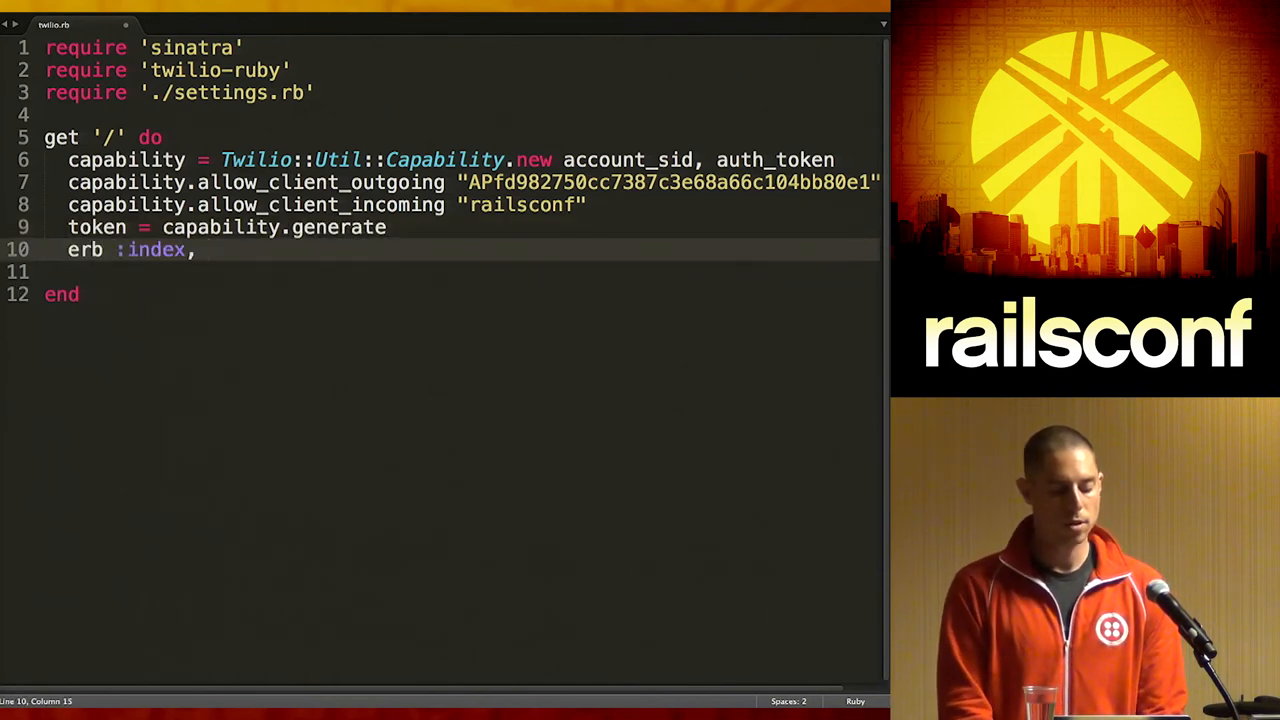
pyautogui.write('locals')
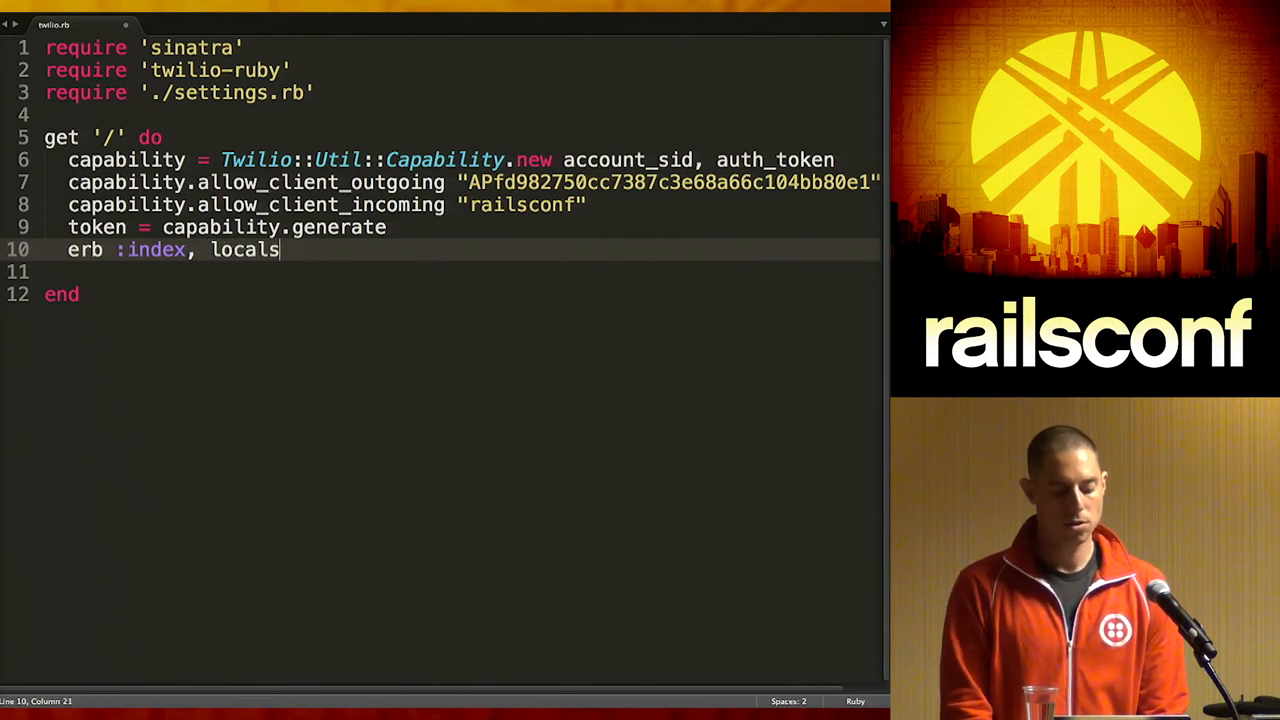
pyautogui.write(':{}')
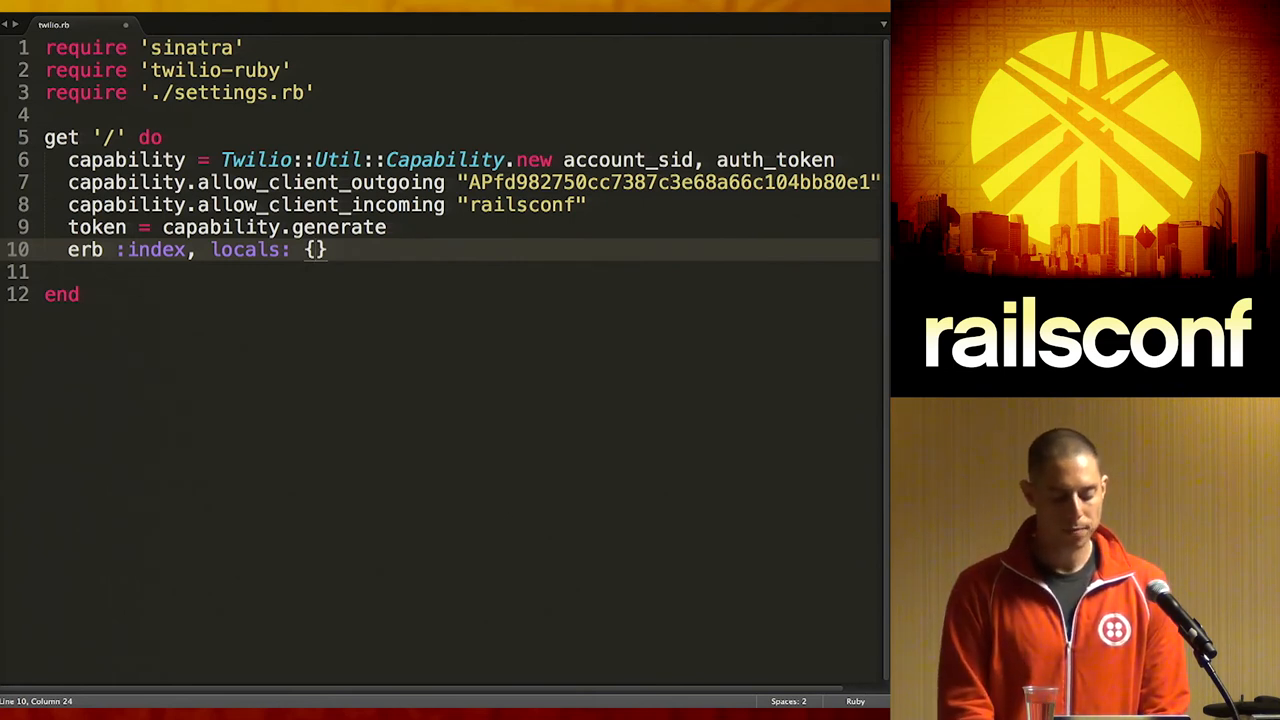
pyautogui.write('tok')
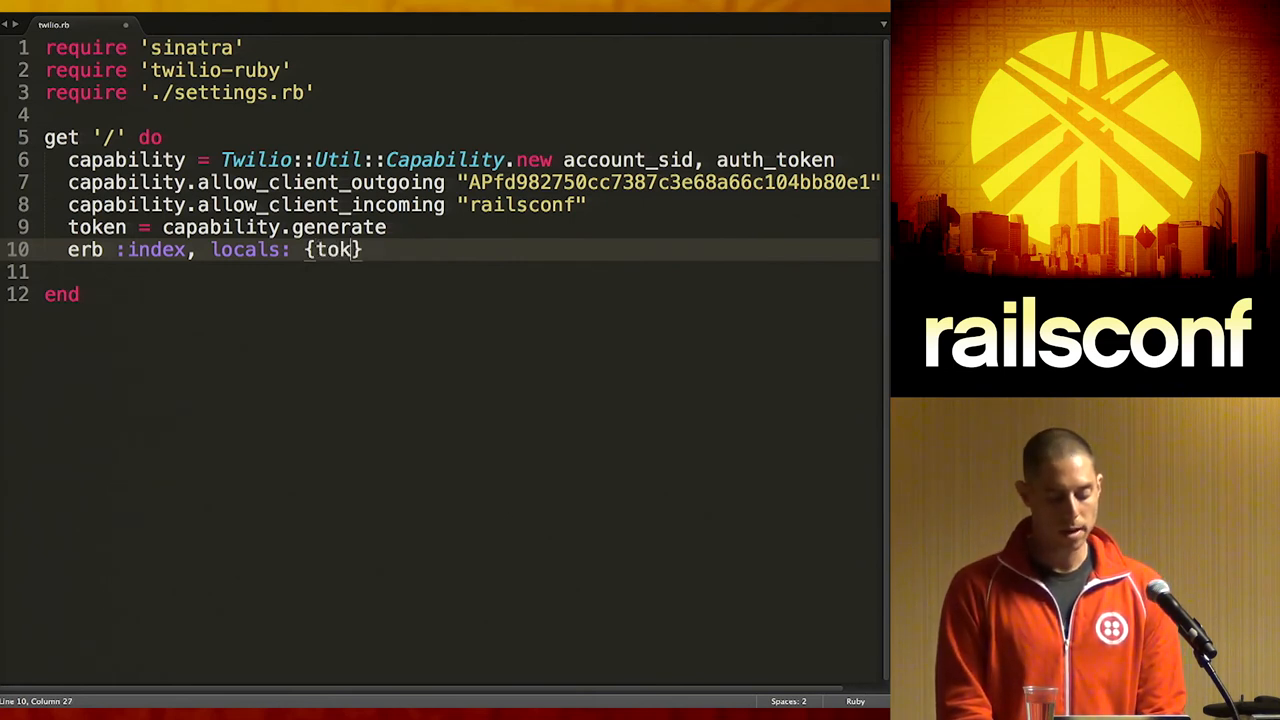
pyautogui.write('en:')
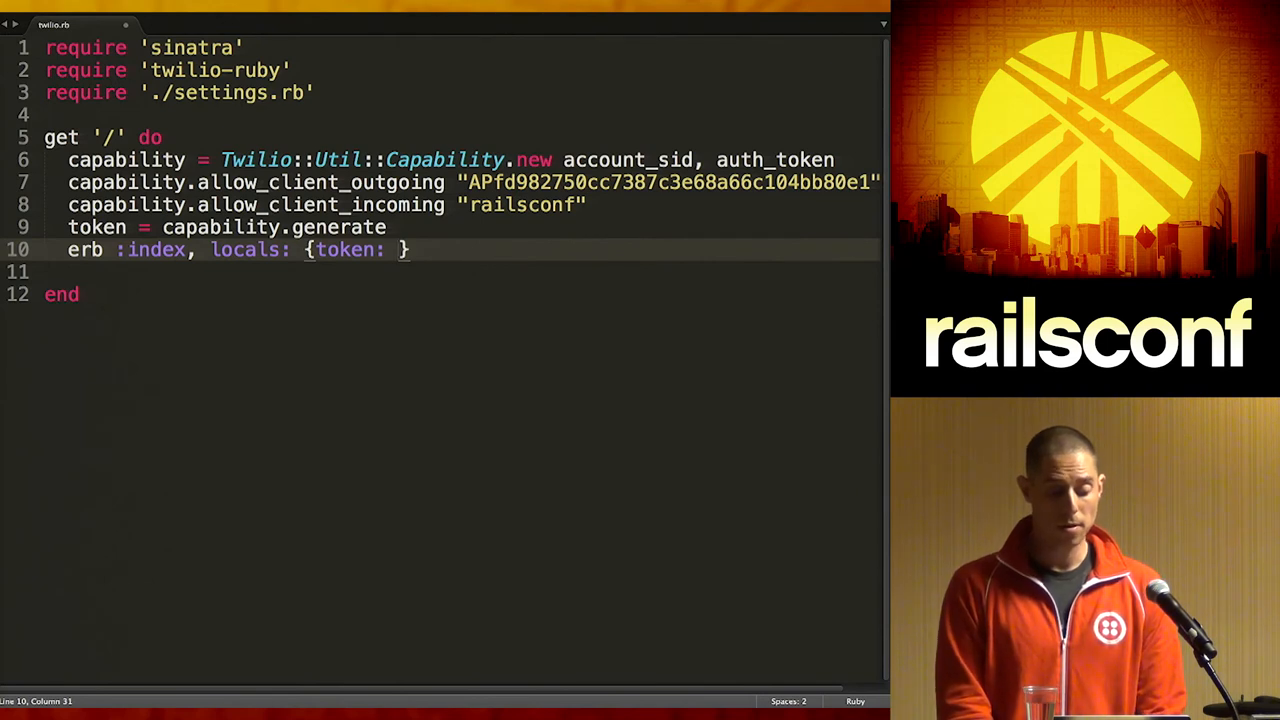
pyautogui.write('token')
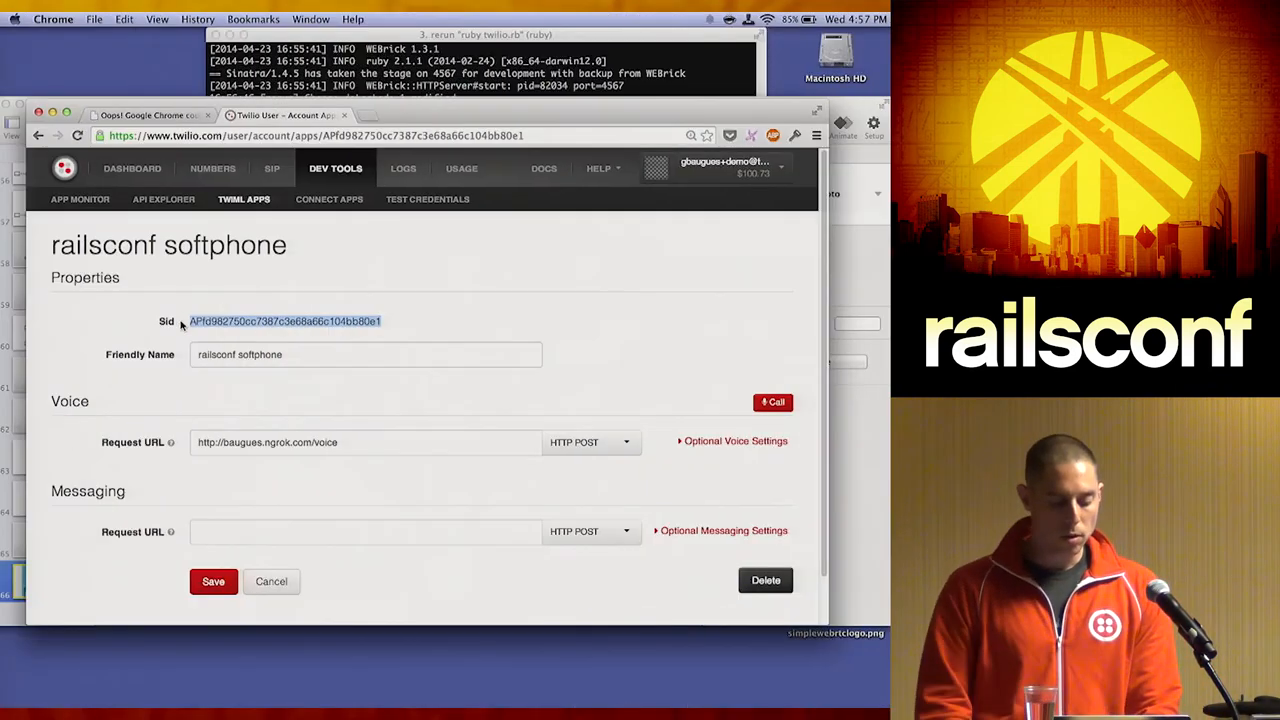
# Reload the localhost:4567 softphone page in Chrome until it shows Ready
pyautogui.click(150, 115)
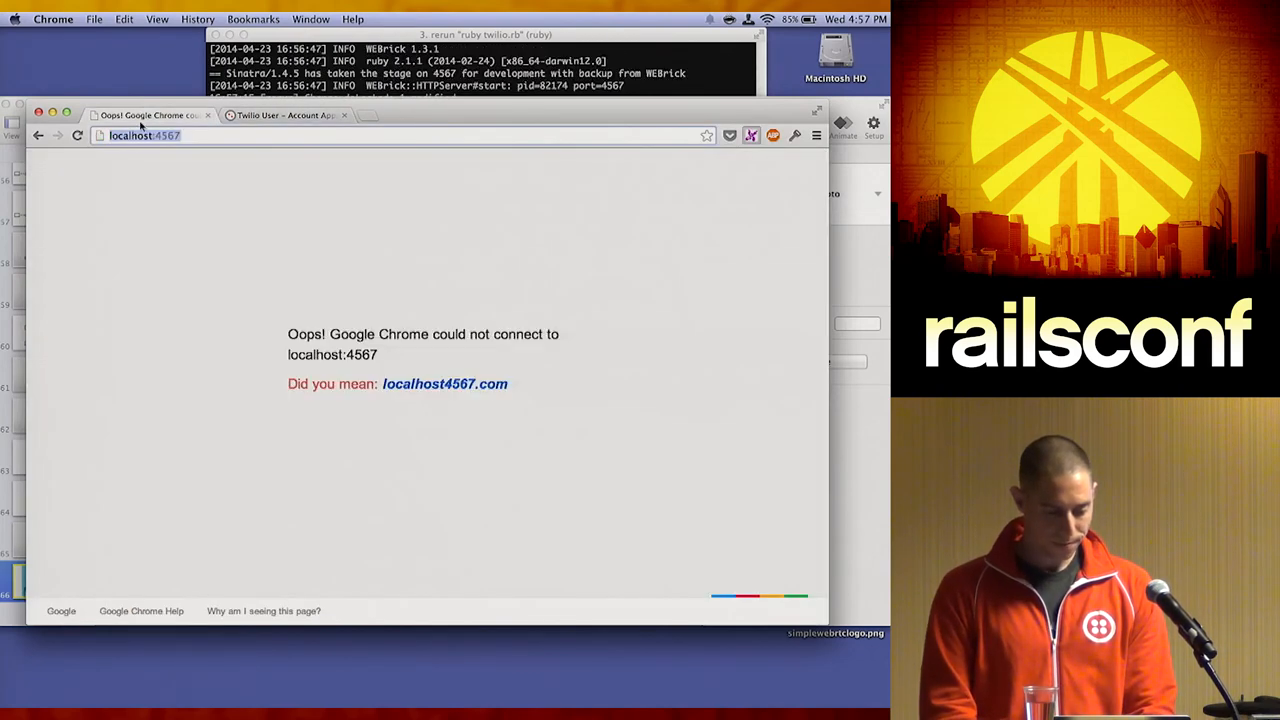
pyautogui.click(77, 135)
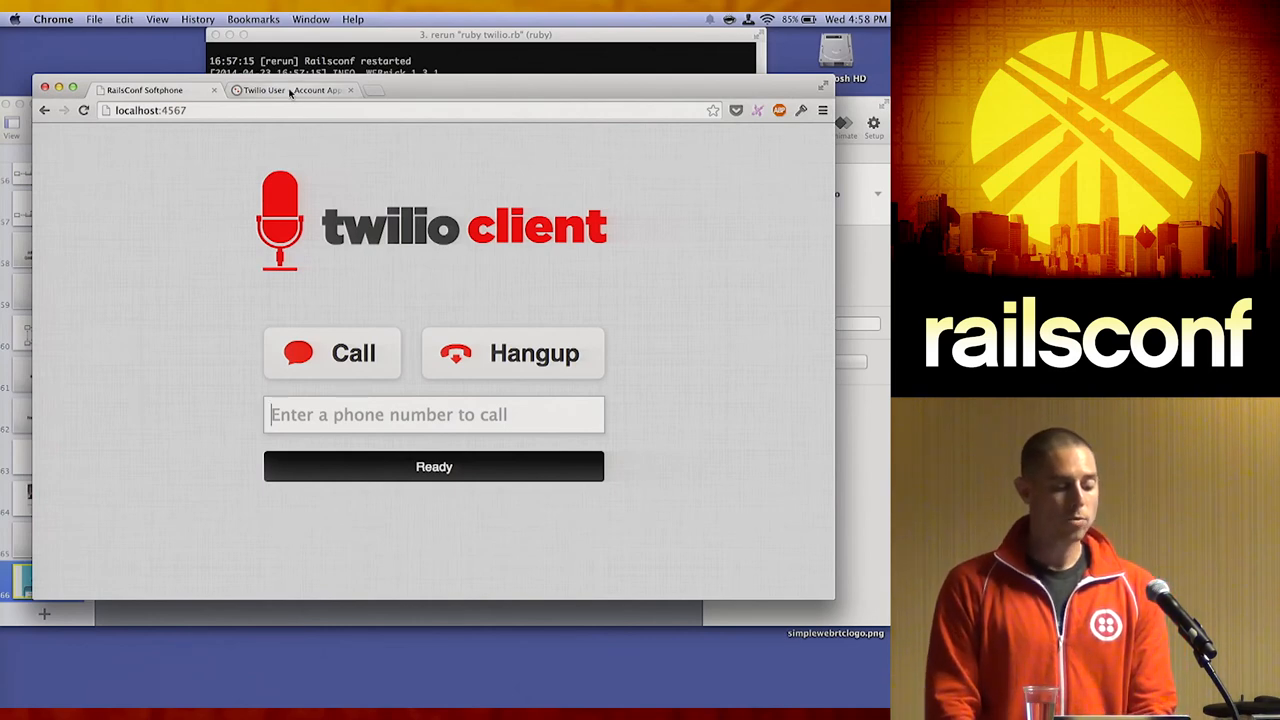
pyautogui.click(290, 90)
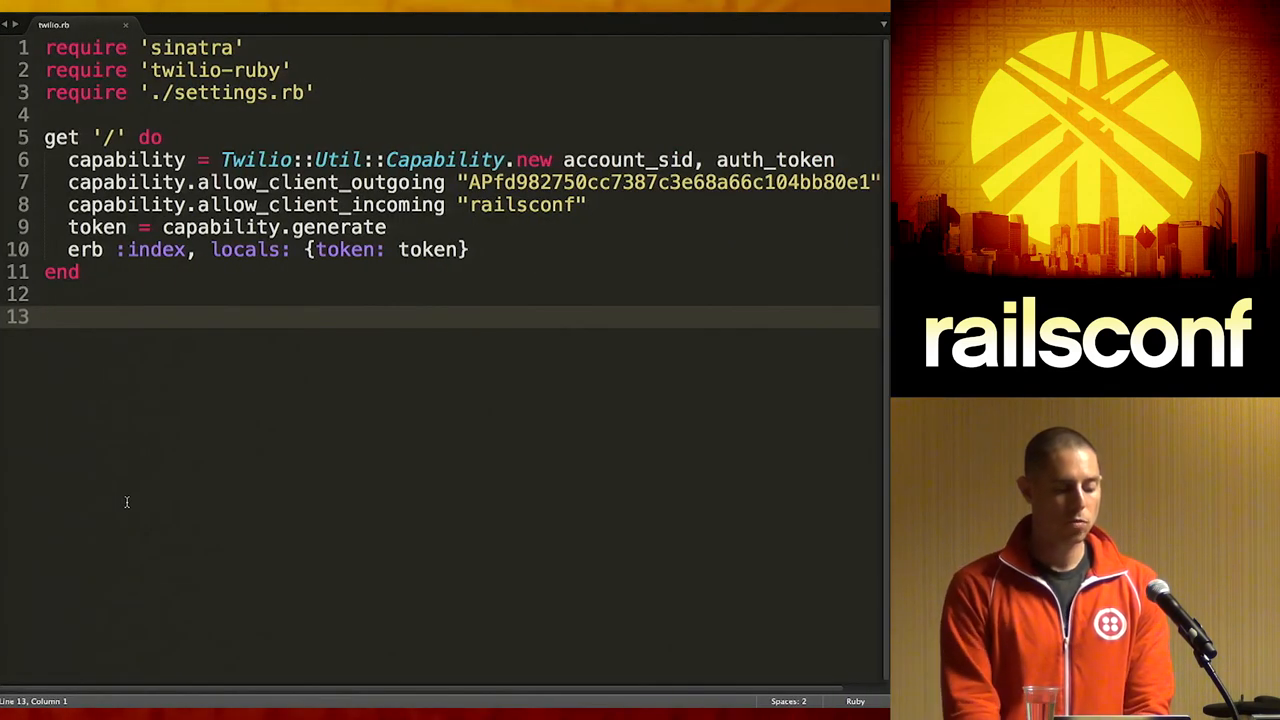
# Add a post '/voice' block that sets content_type "text/xml"
pyautogui.write("post '/'")
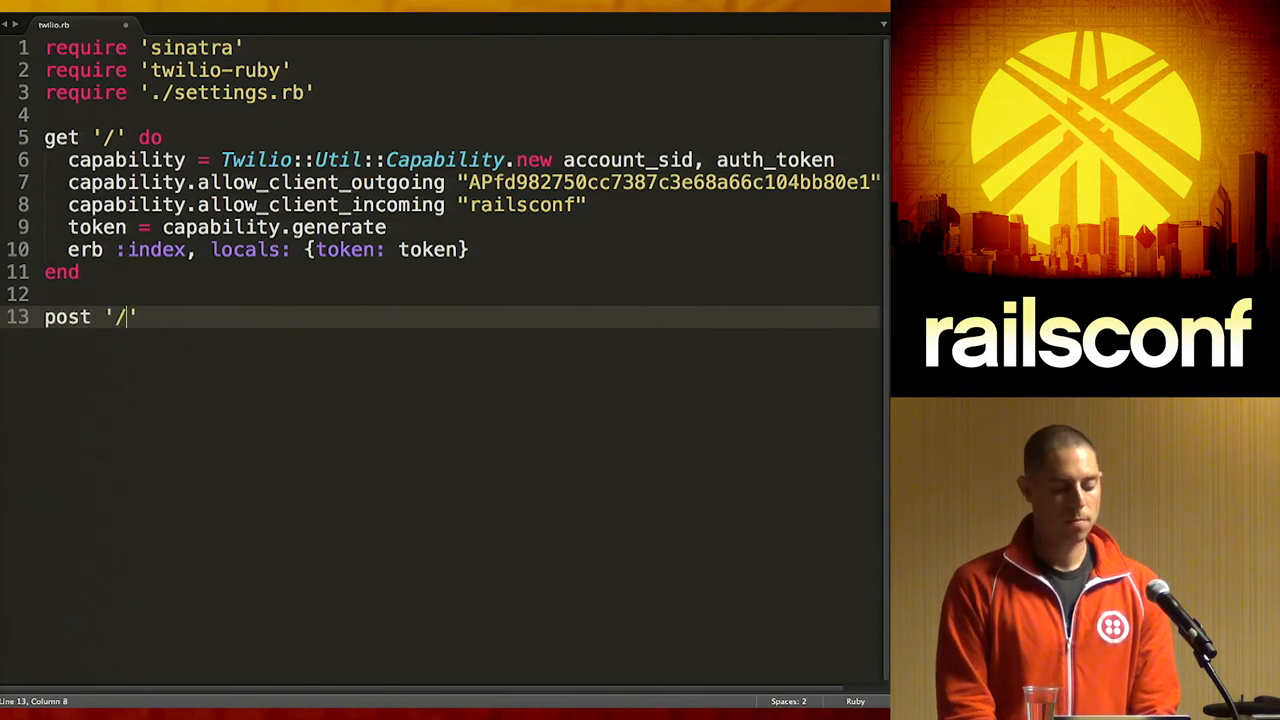
pyautogui.write('v')
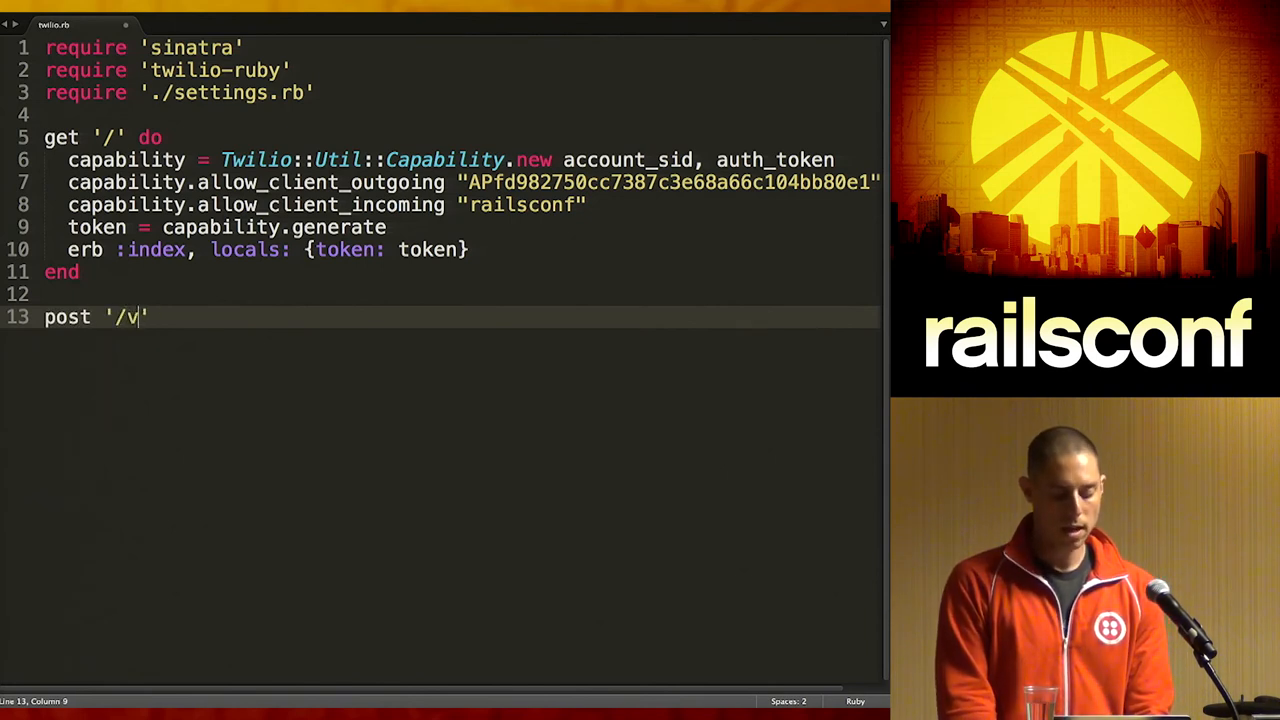
pyautogui.write("oice' do")
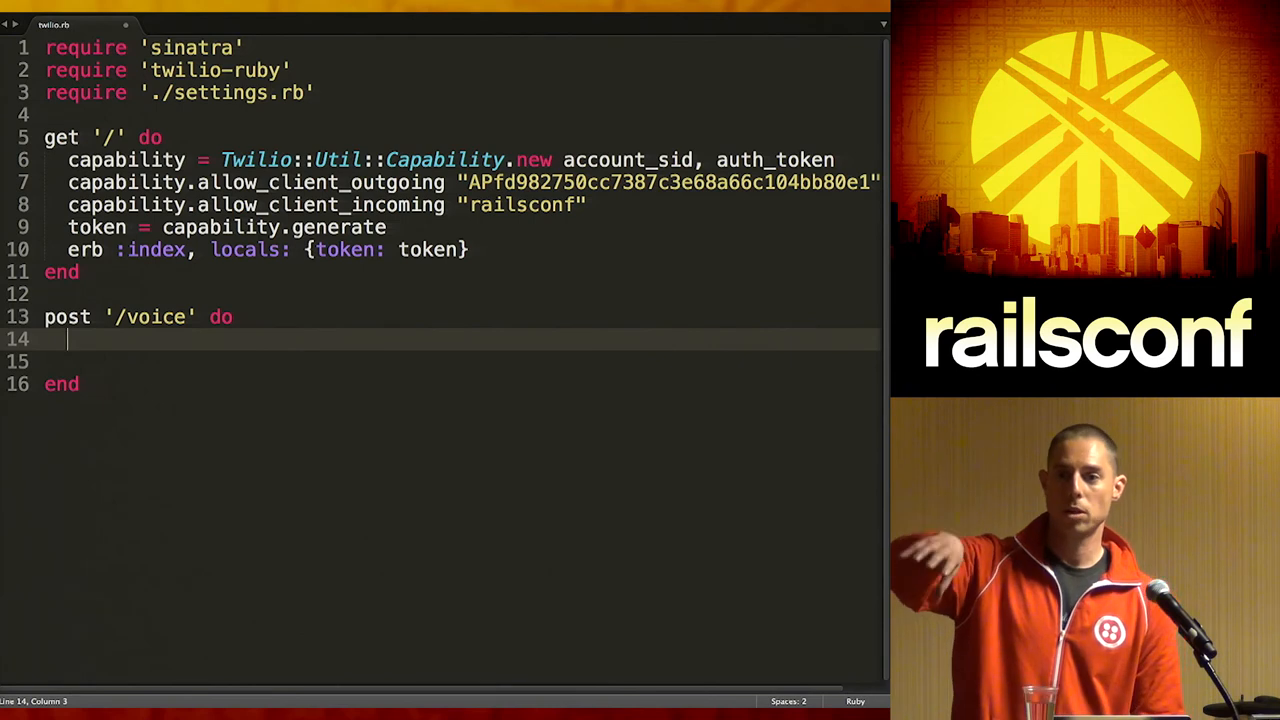
pyautogui.write('content_t')
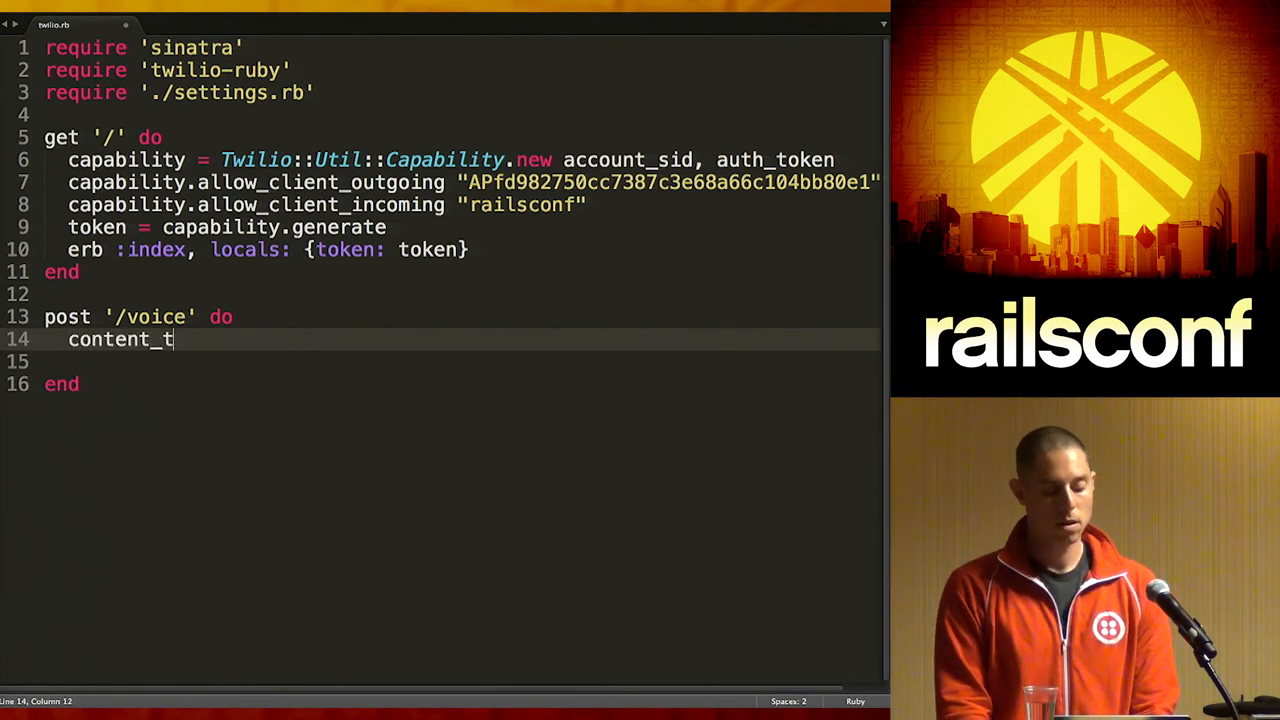
pyautogui.write('ype "text/')
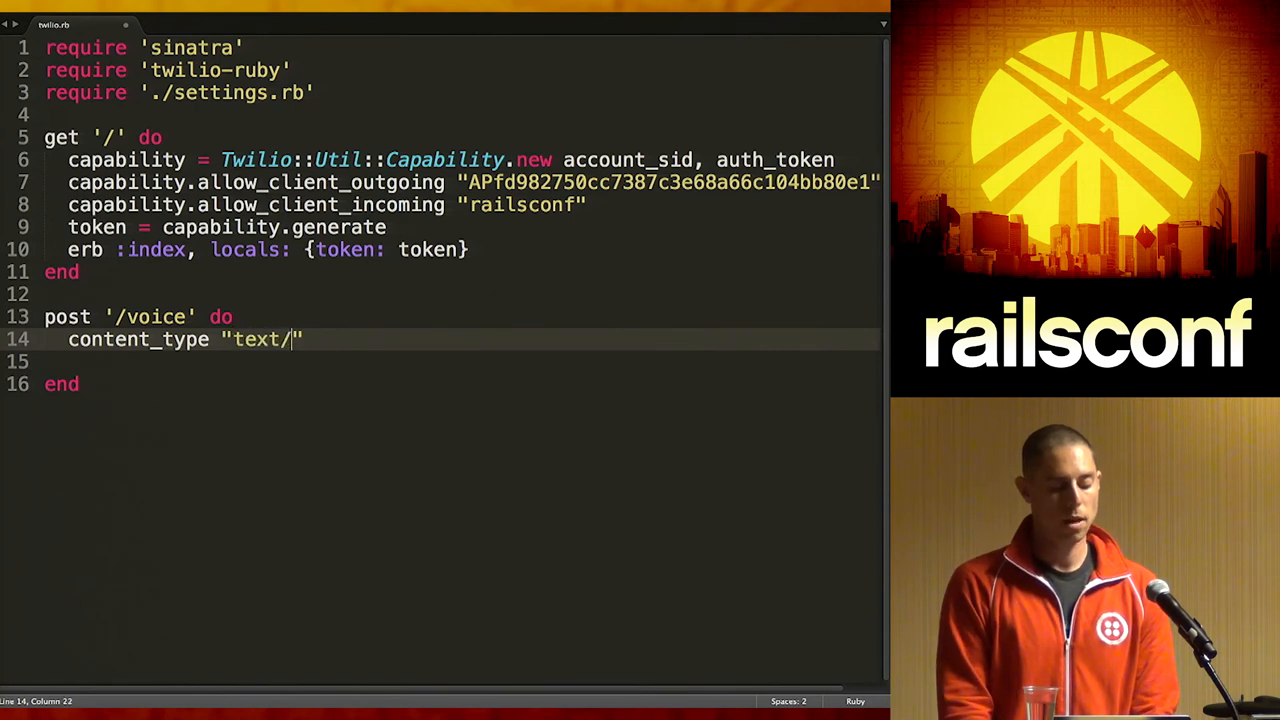
pyautogui.write('xml"')
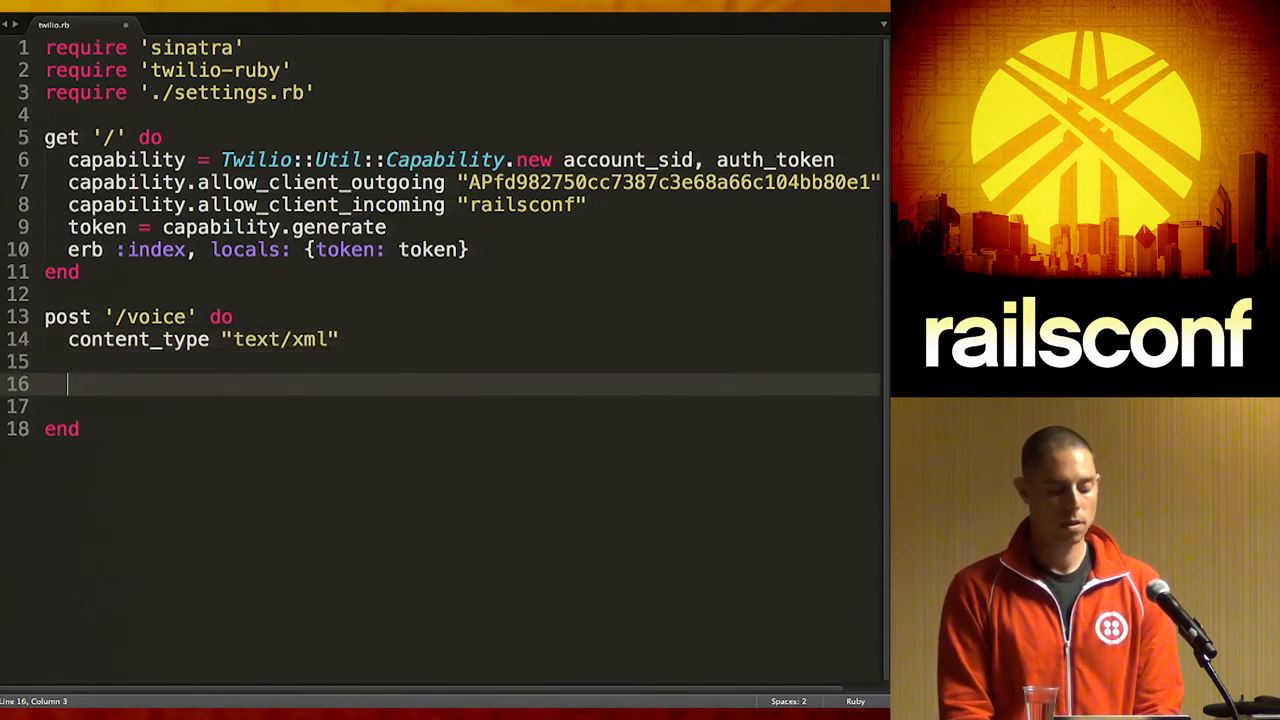
# Return the TwiML string <Response><Dial><Number></Number></Dial></Response> from the route
pyautogui.write('"<Response>"')
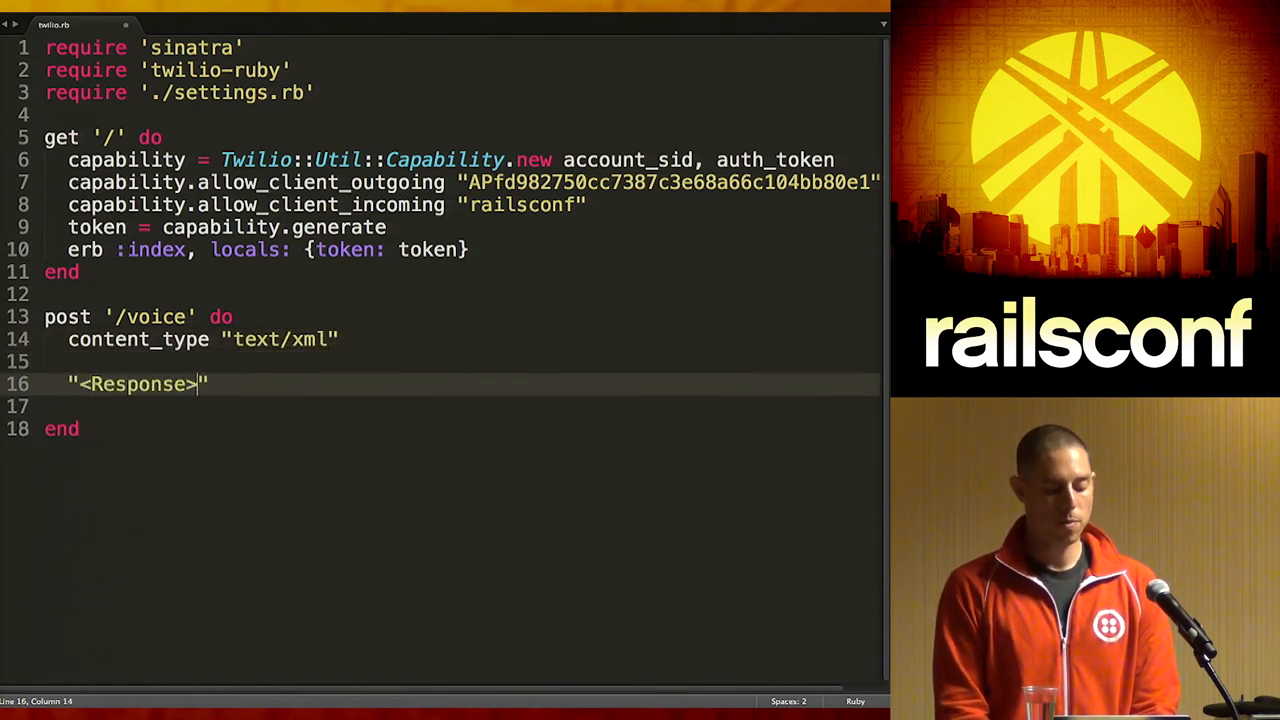
pyautogui.write('</Response>"')
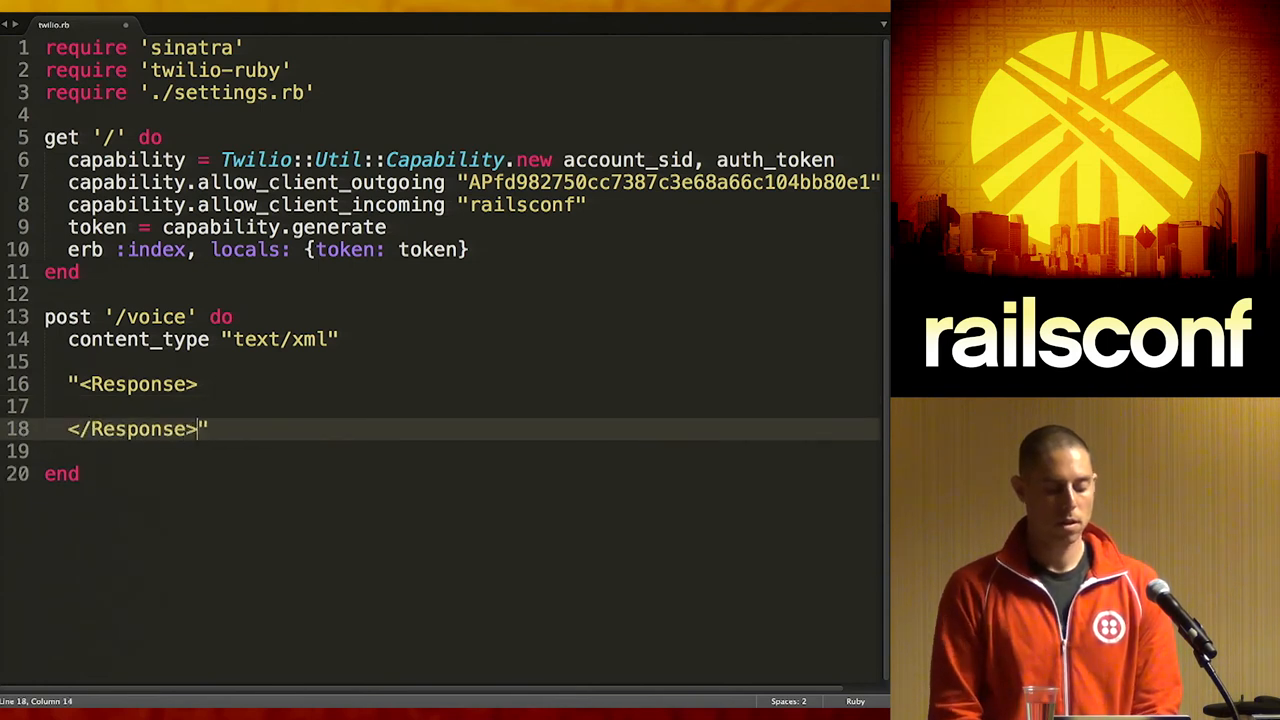
pyautogui.write('<Dial>')
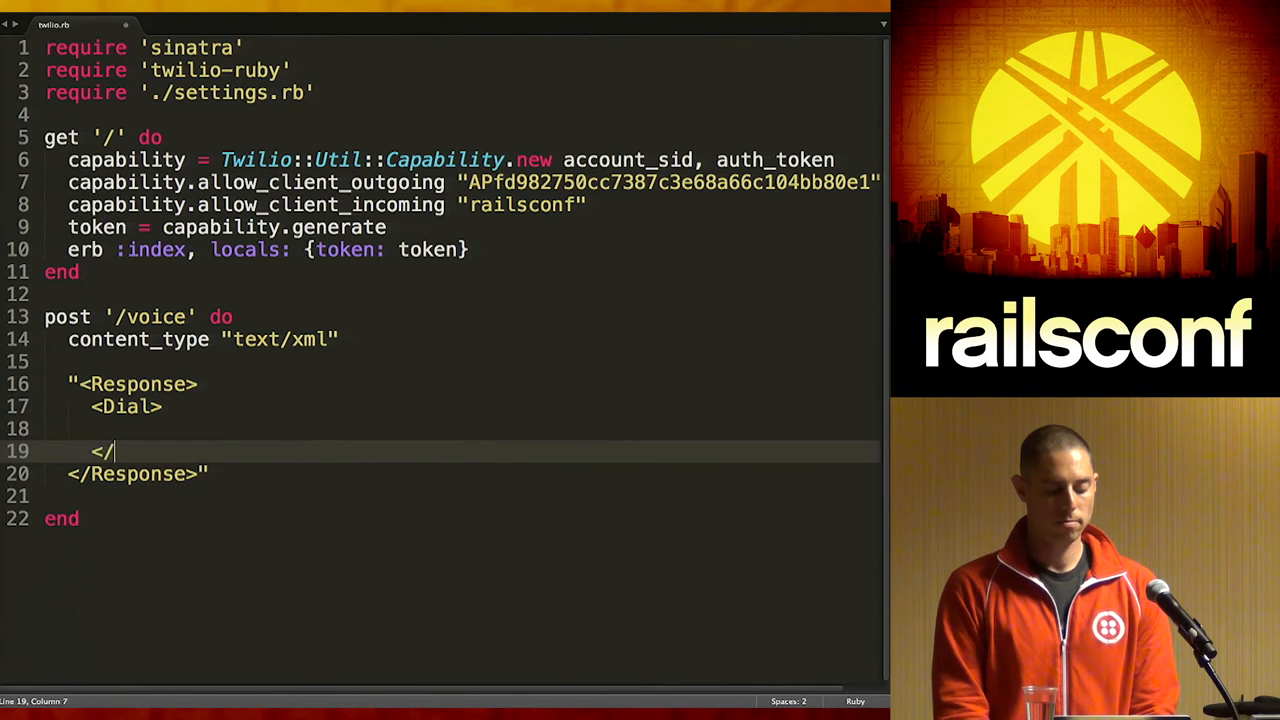
pyautogui.write('<N')
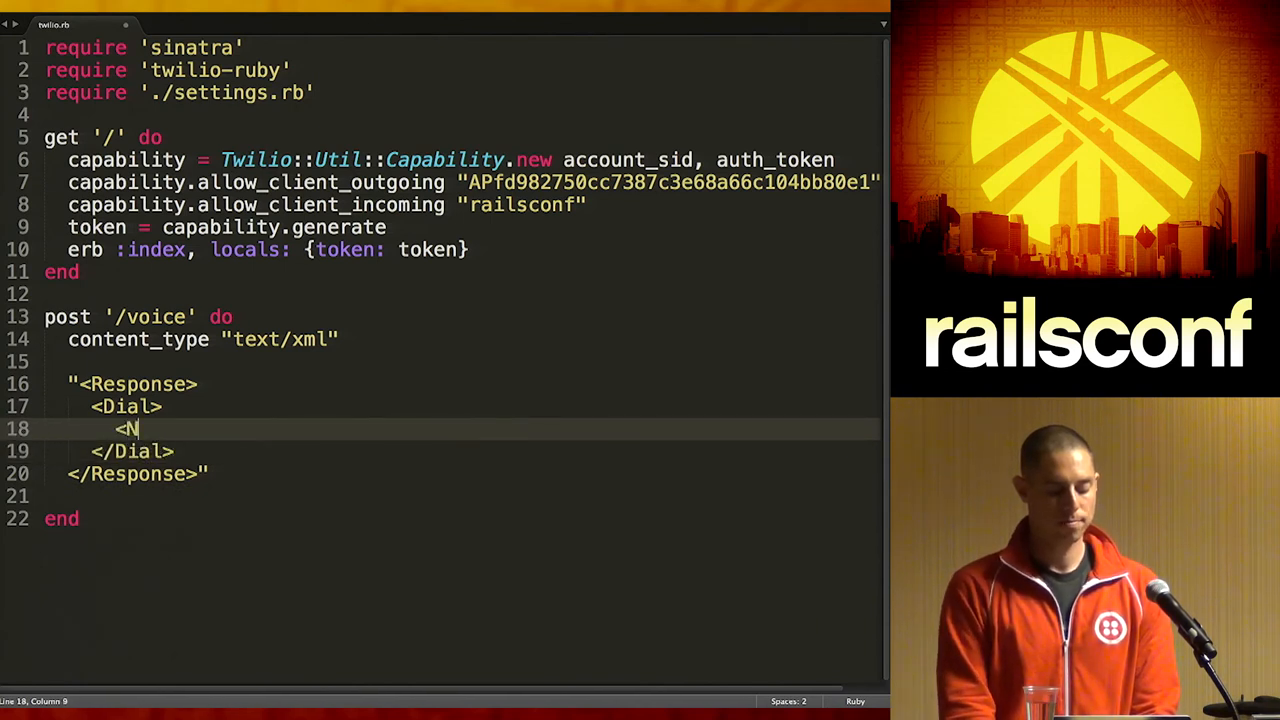
pyautogui.write('umber> </new')
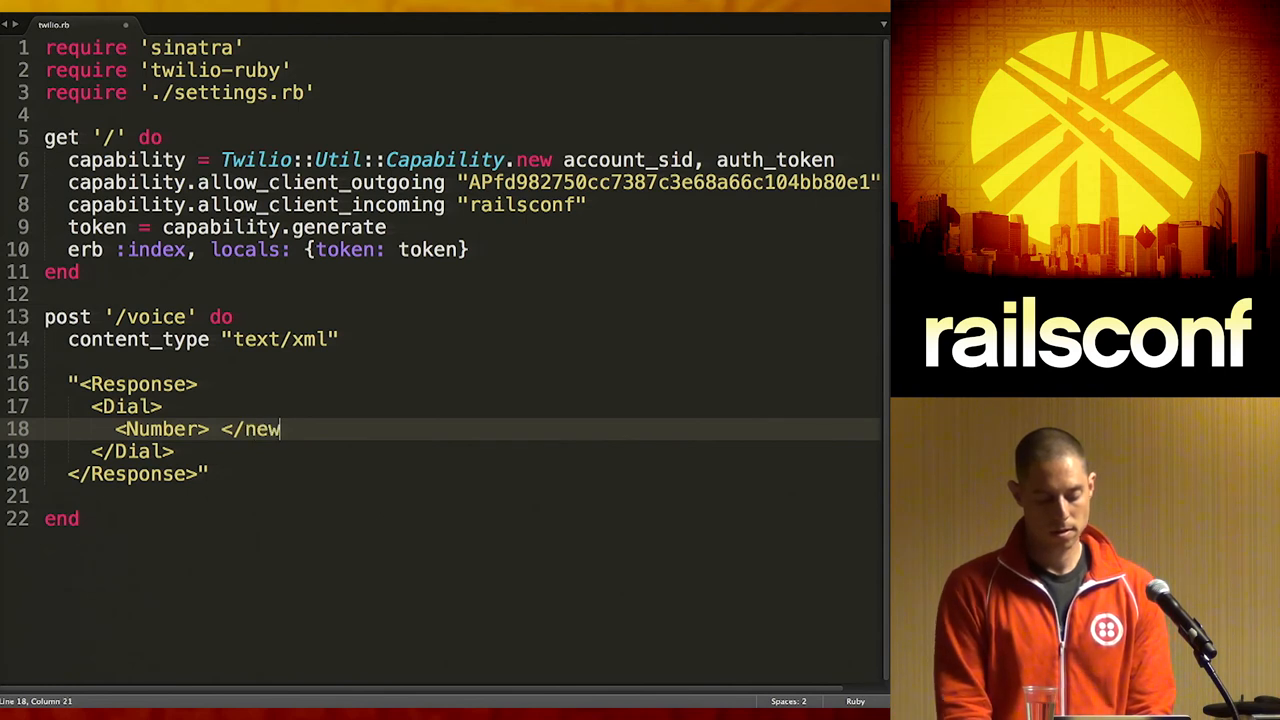
pyautogui.write('umber>')
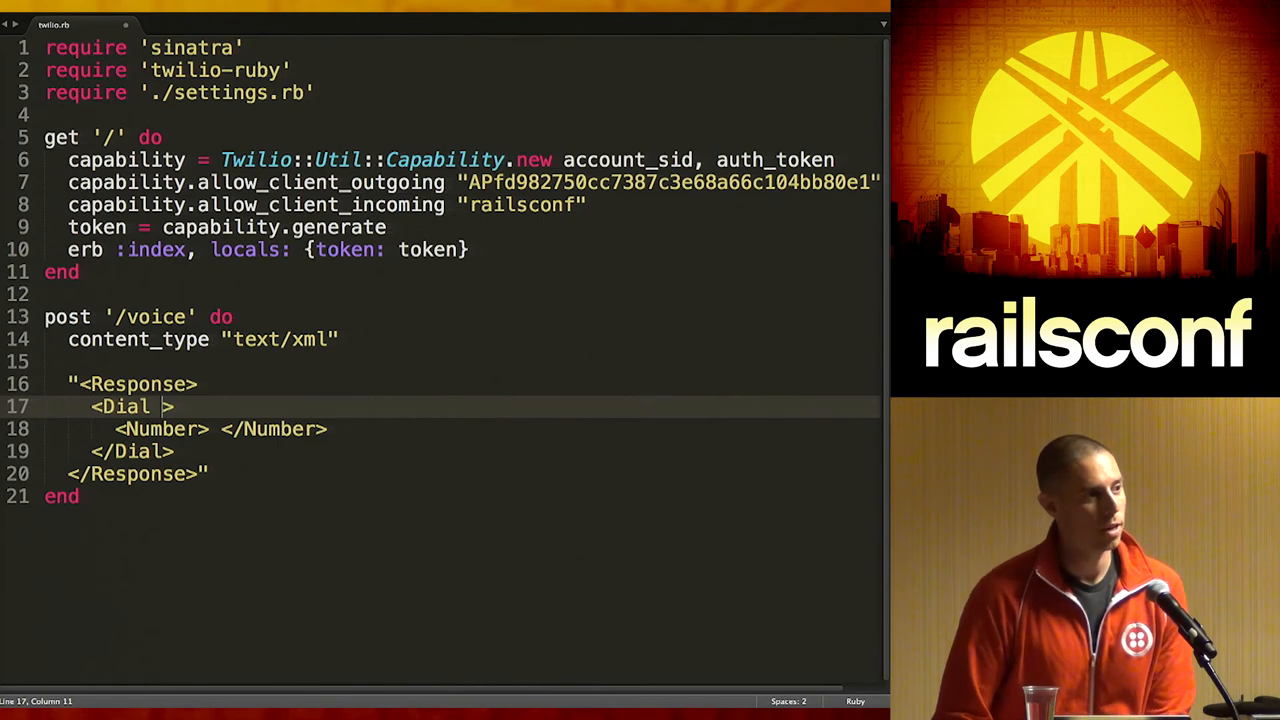
pyautogui.write('caller')
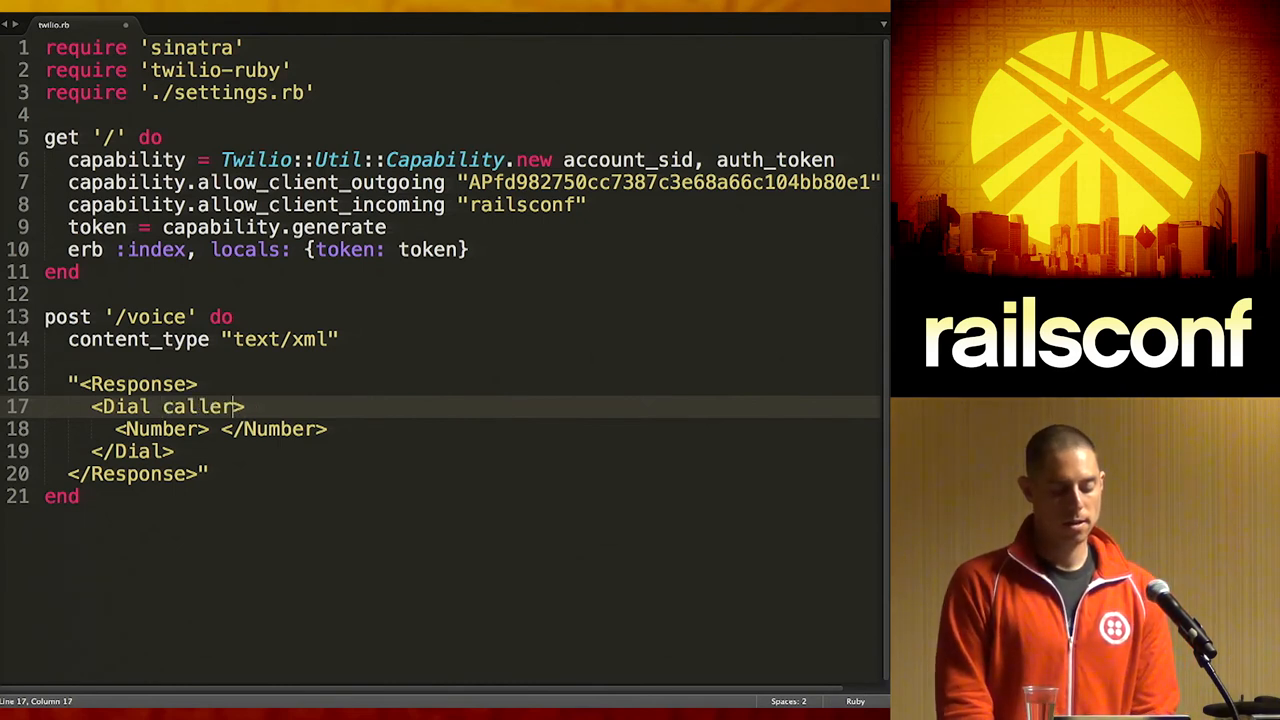
pyautogui.write('Id')
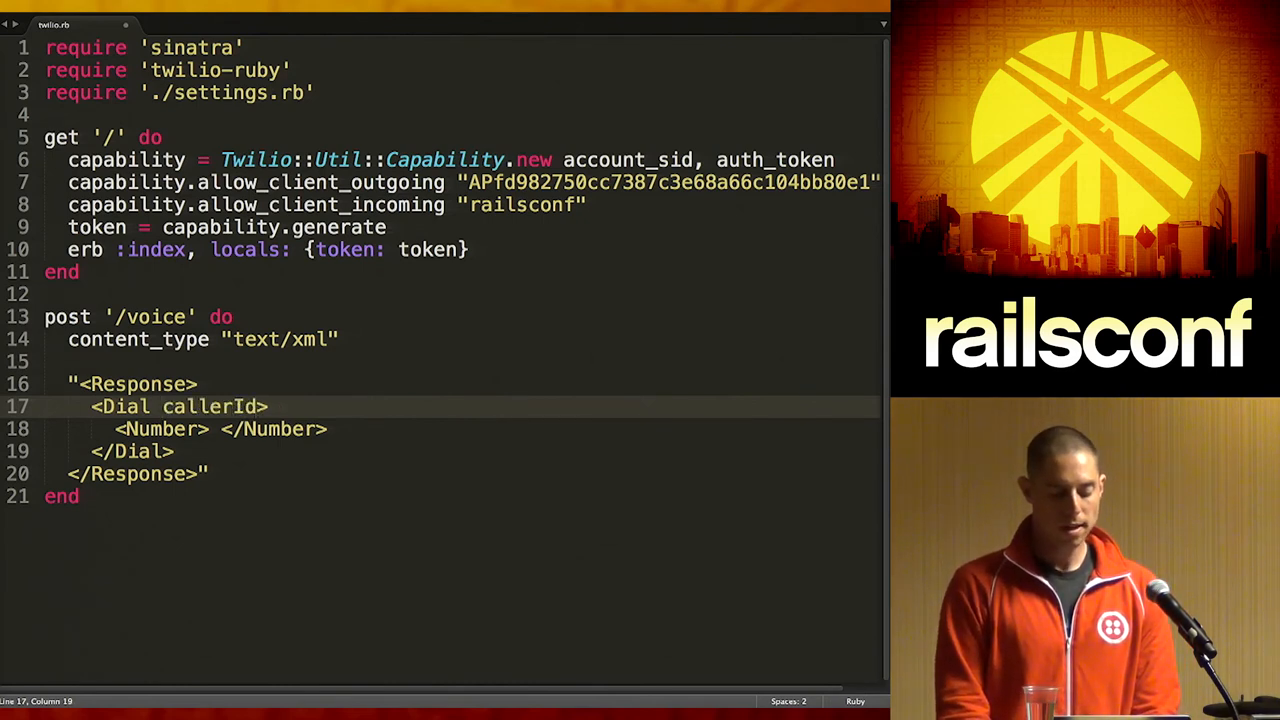
pyautogui.write('=\\')
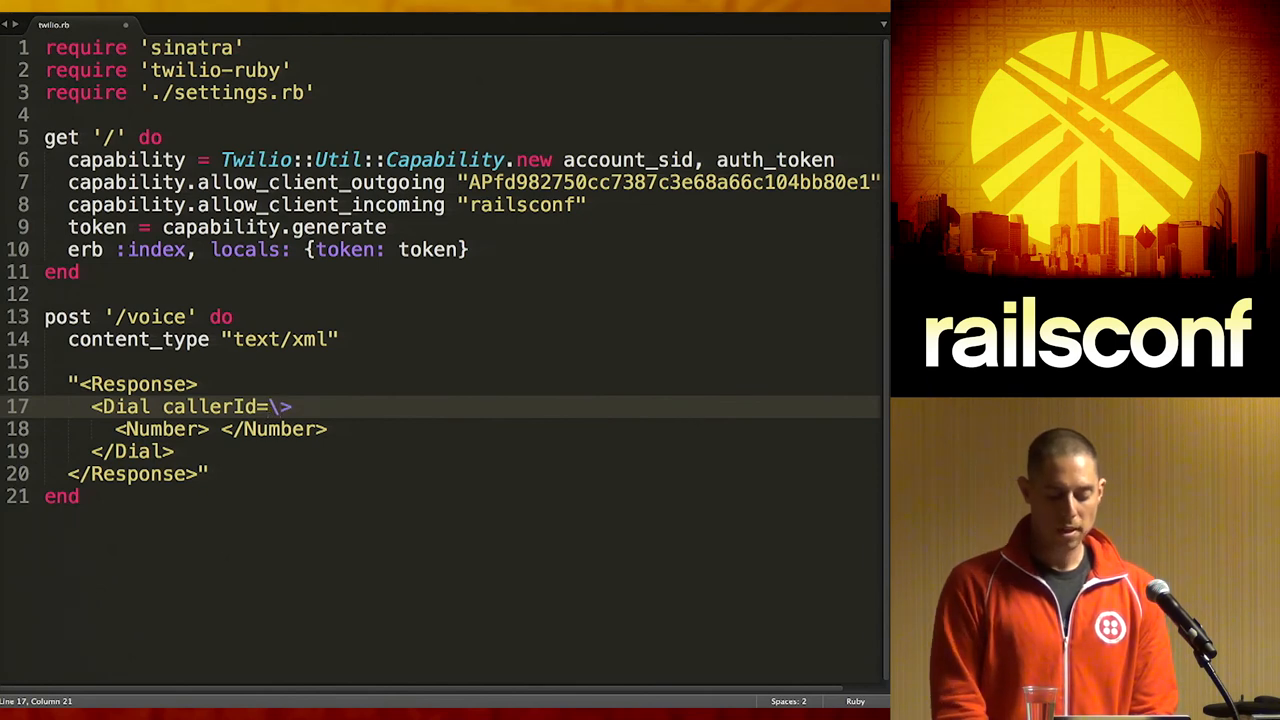
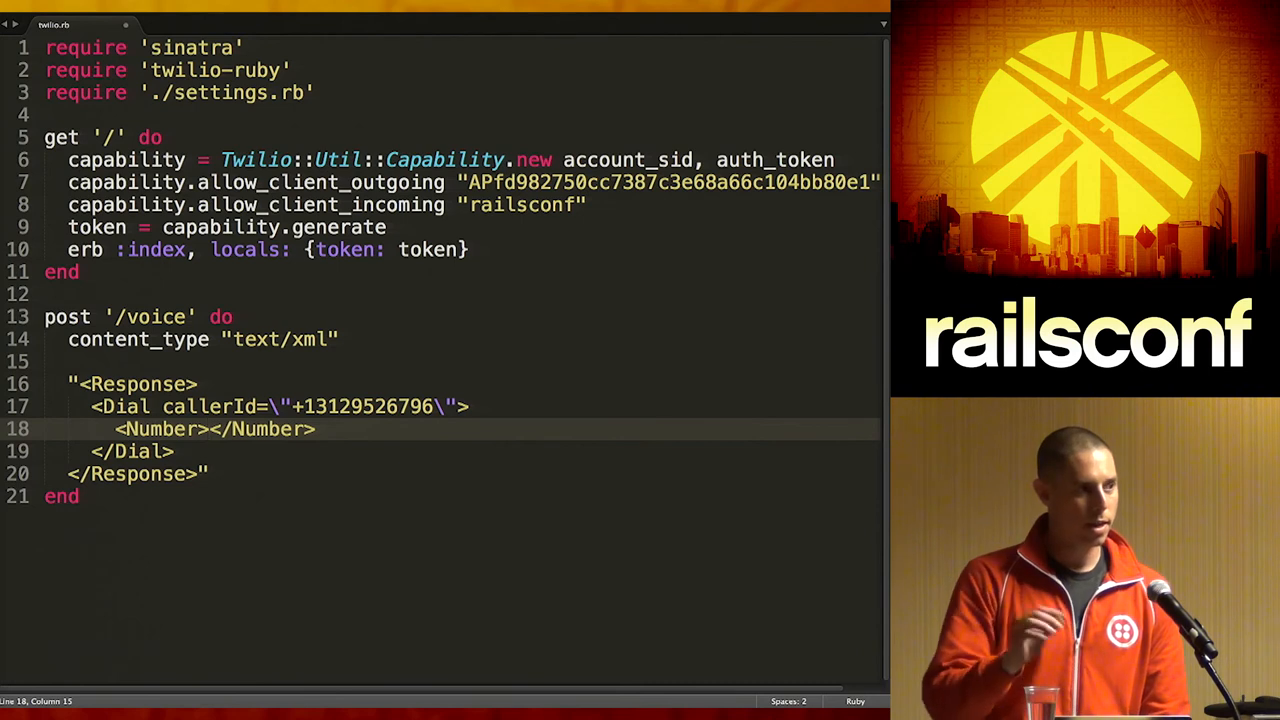
# Put params[:PhoneNumber] inside the Number tags
pyautogui.write('params[:')
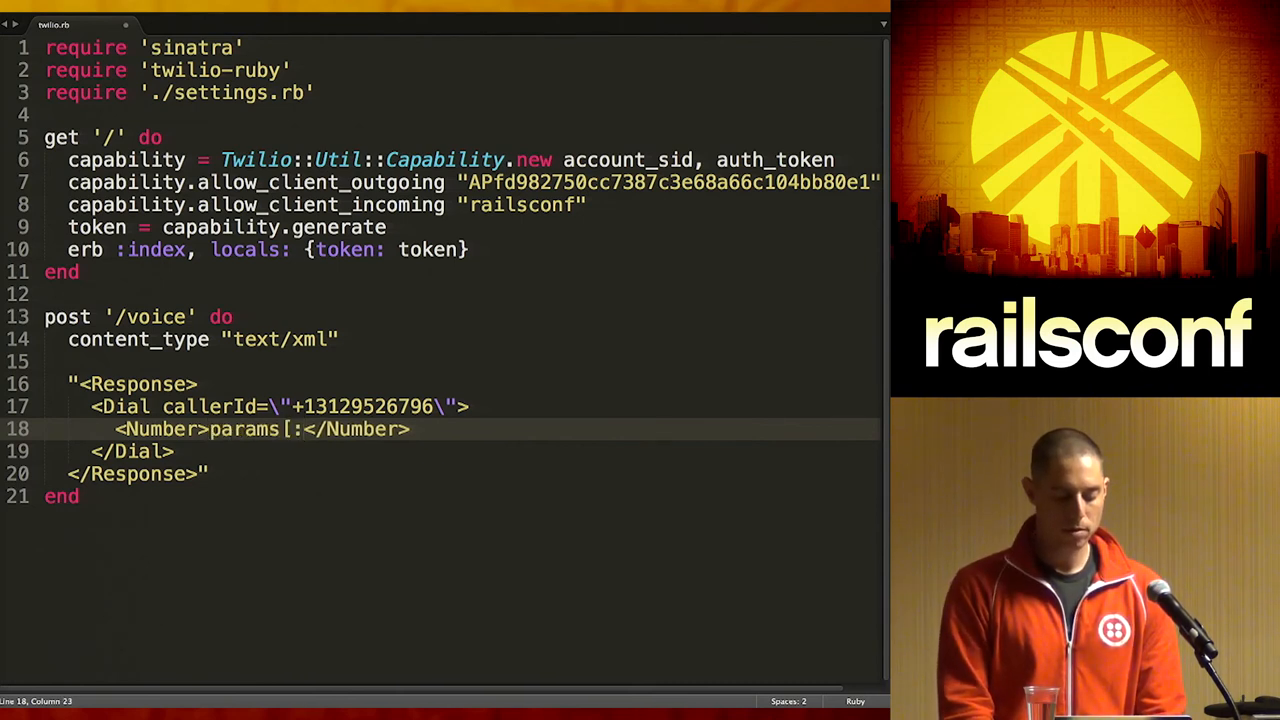
pyautogui.write('PhoneNu')
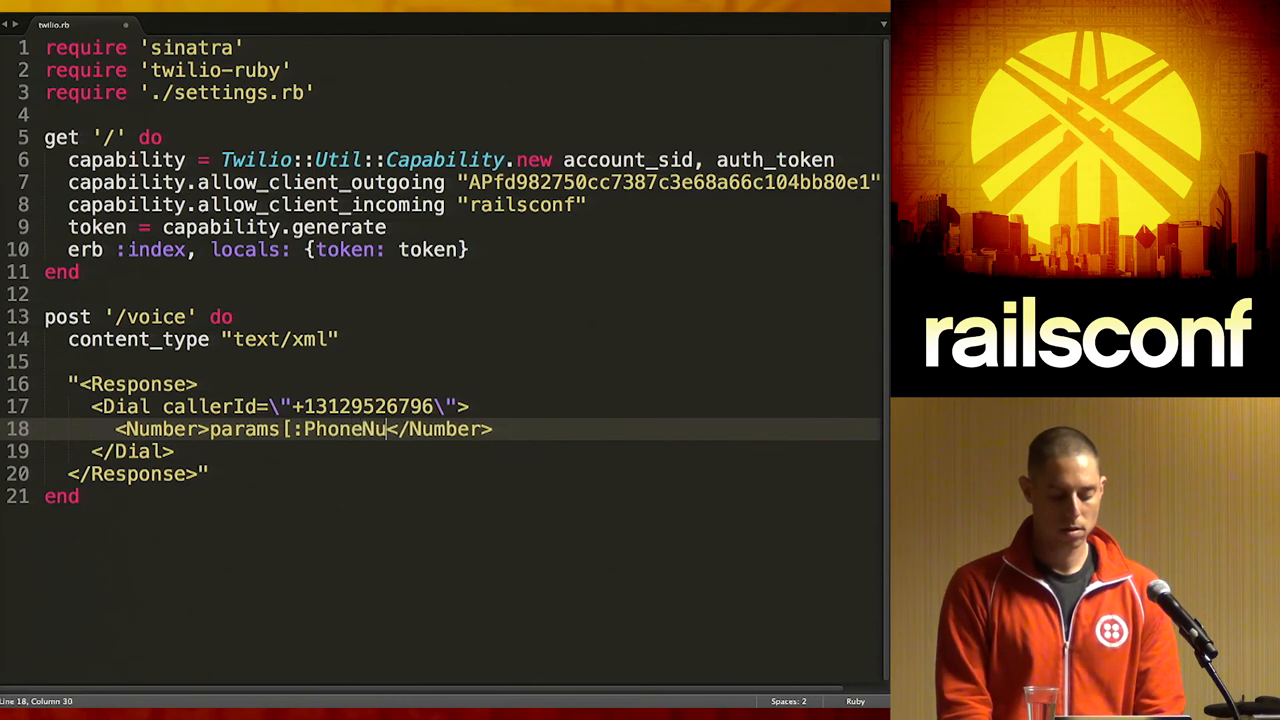
pyautogui.write('mber]')
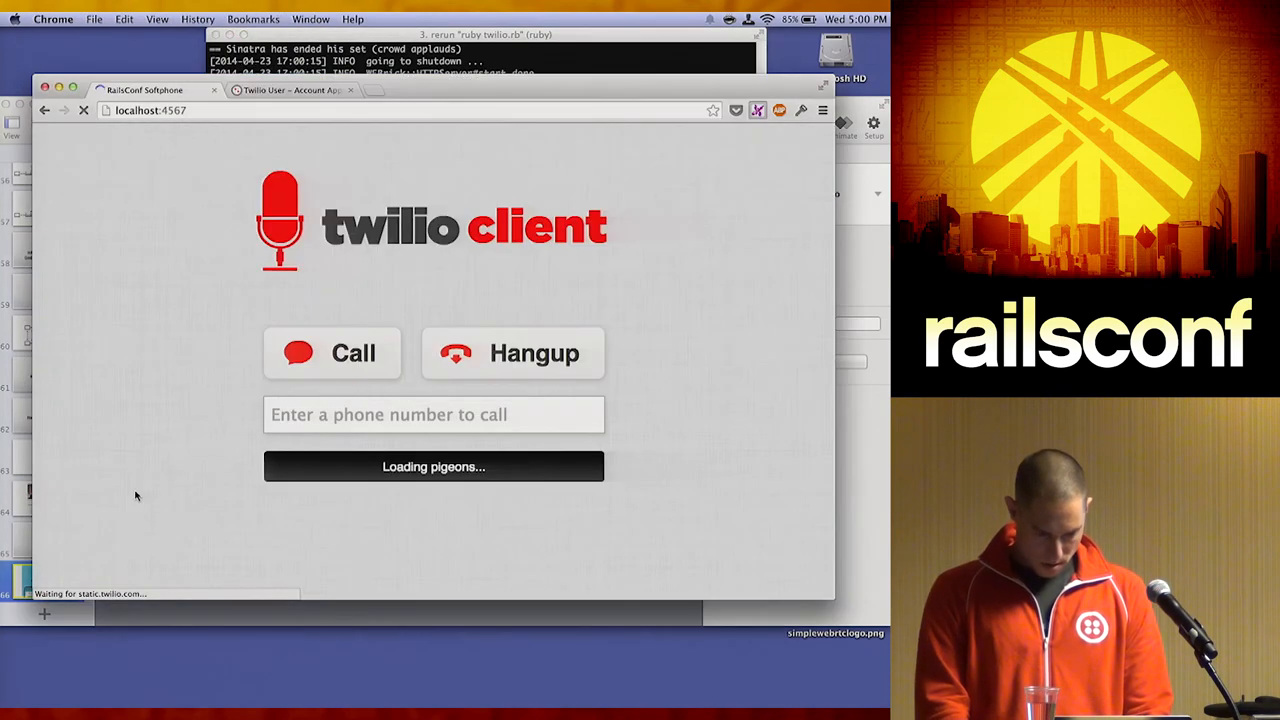
pyautogui.click(433, 414)
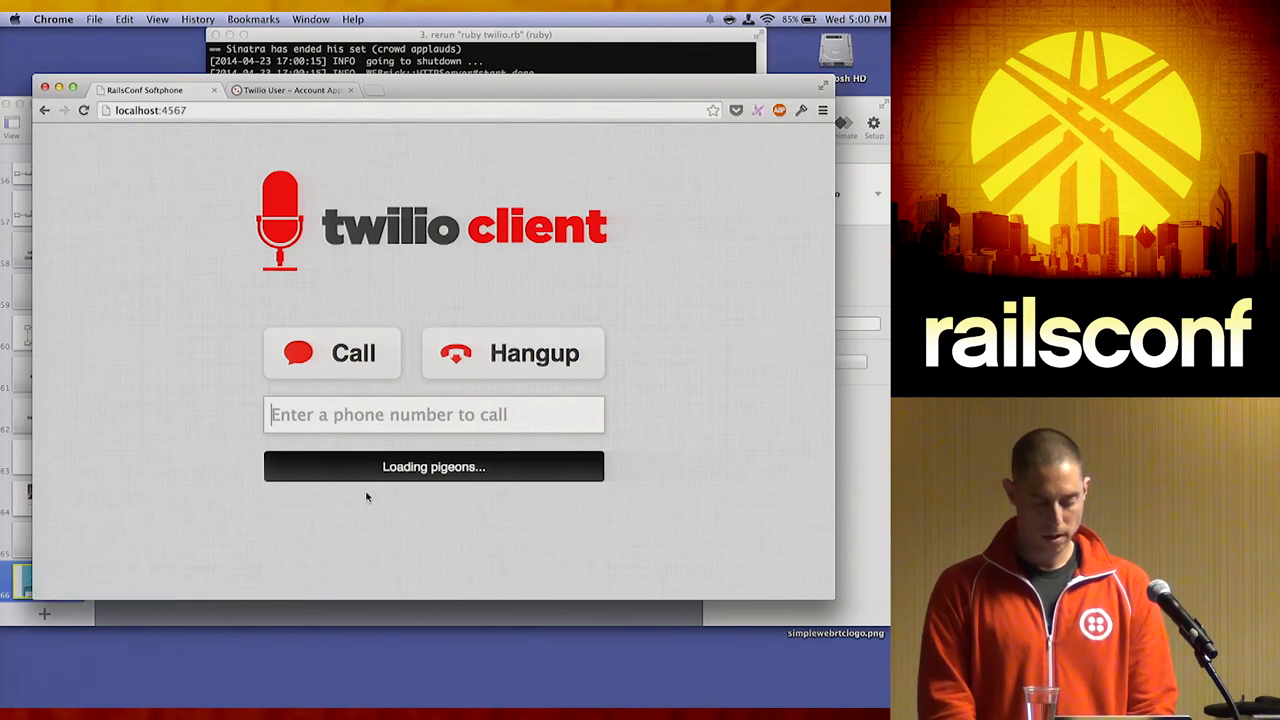
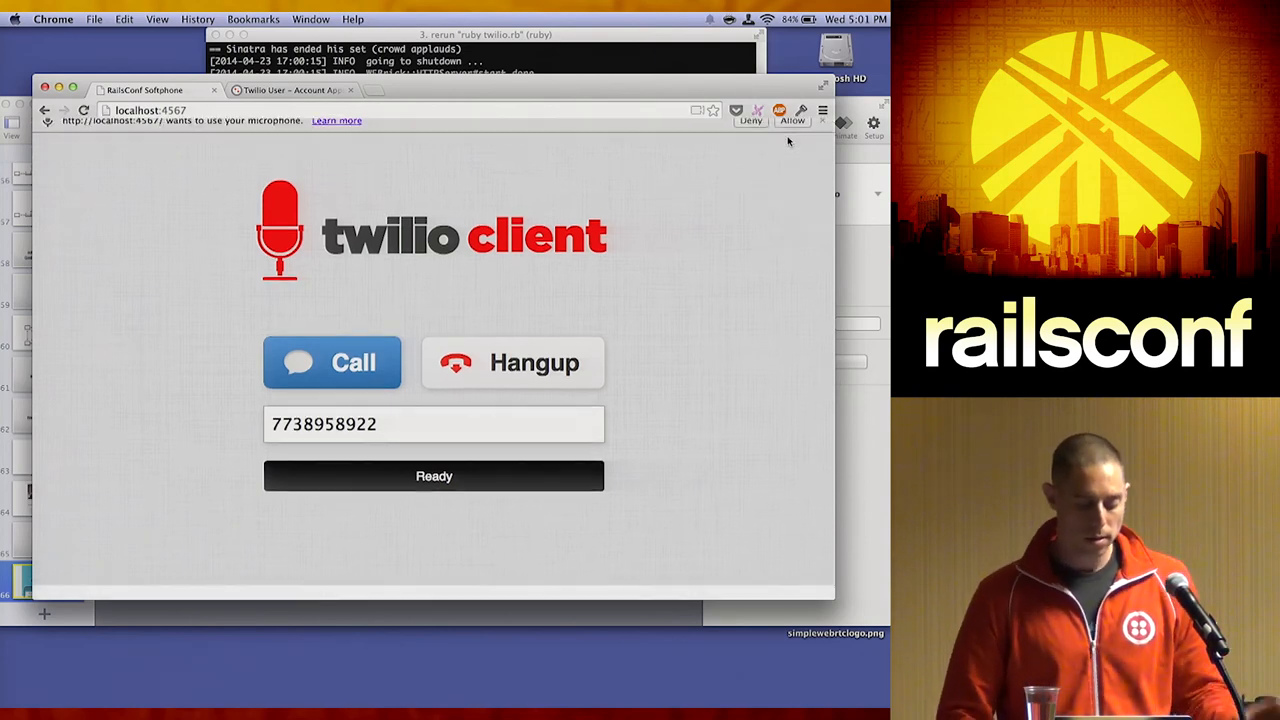
# Allow microphone access, call the entered number, then hang up once connected
pyautogui.click(792, 120)
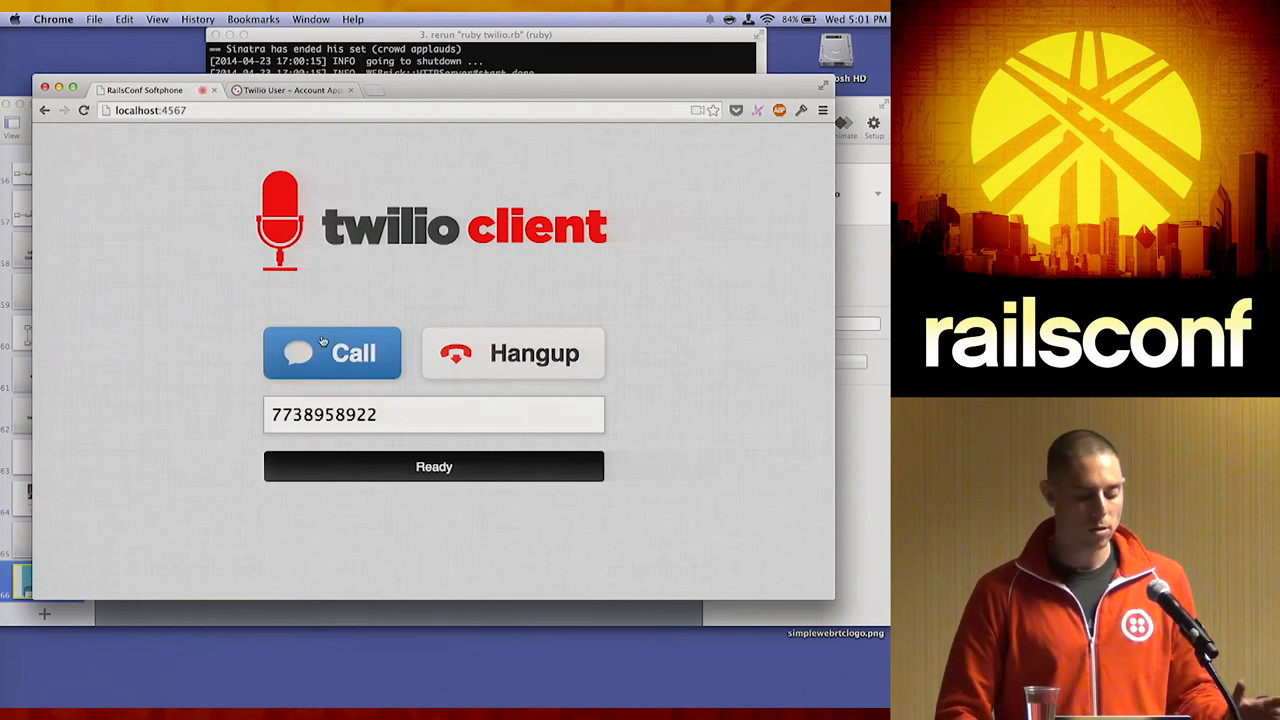
pyautogui.click(332, 352)
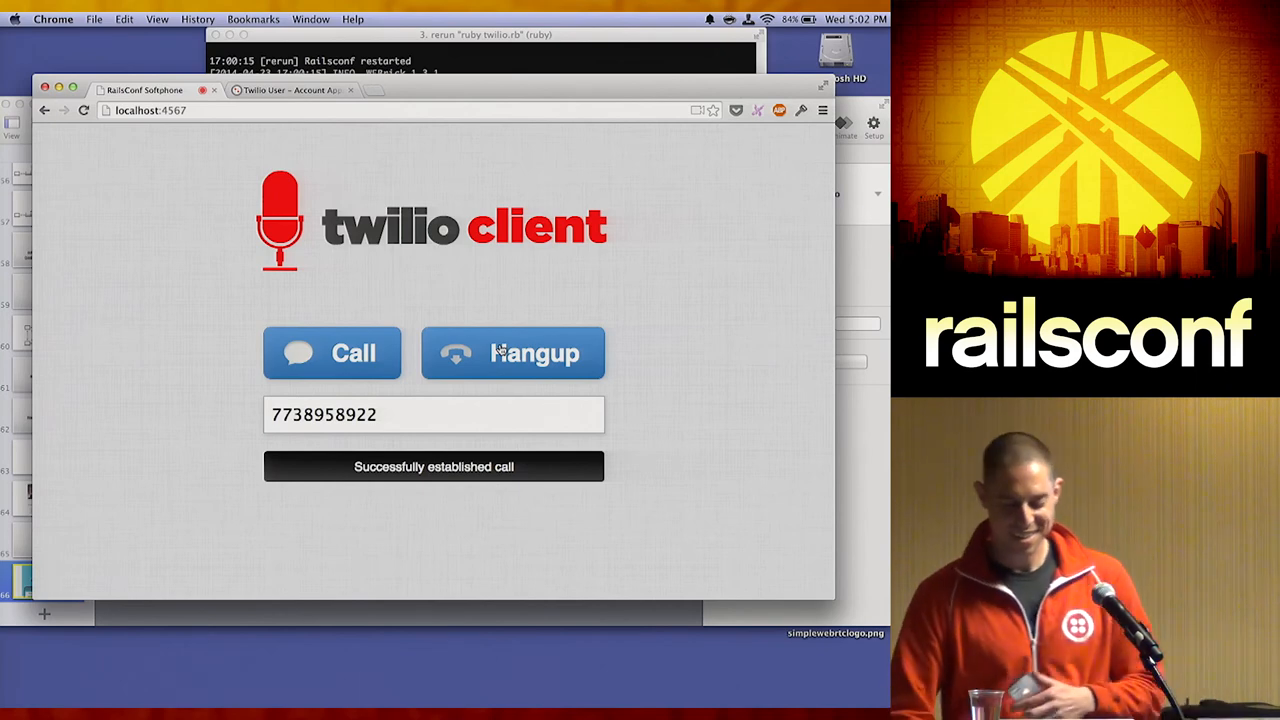
pyautogui.click(513, 353)
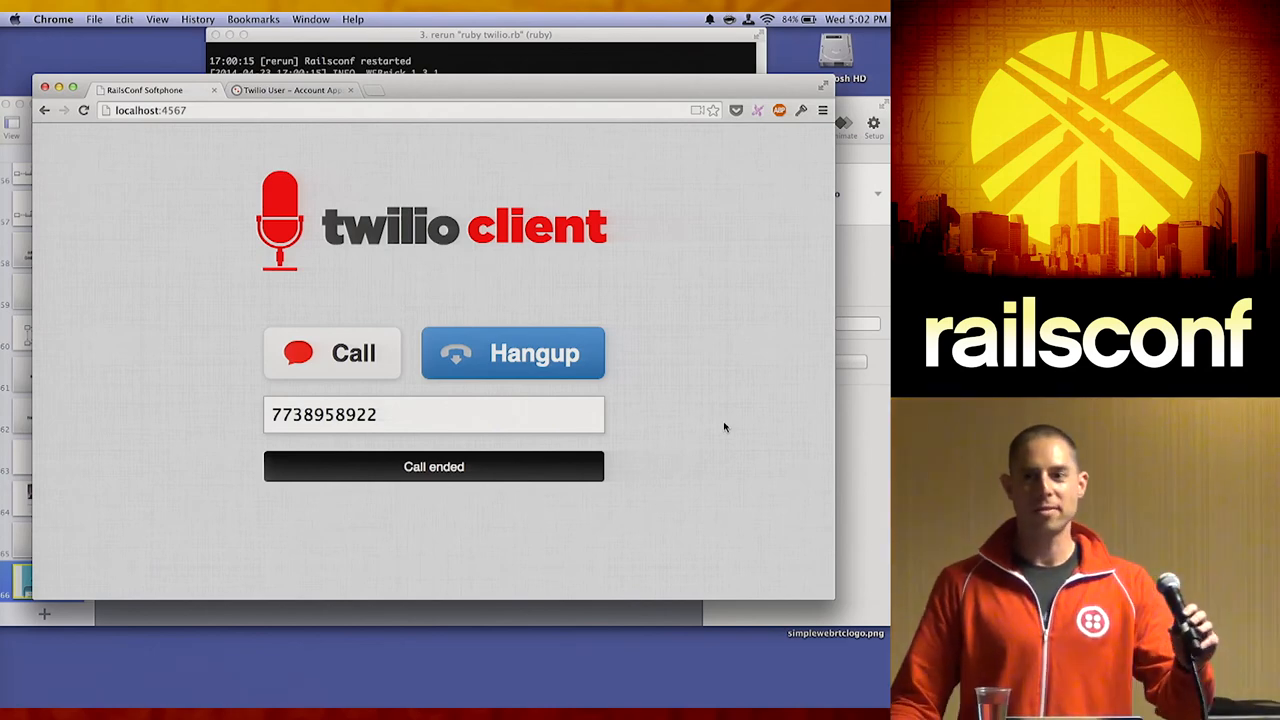
pyautogui.moveTo(234, 132)
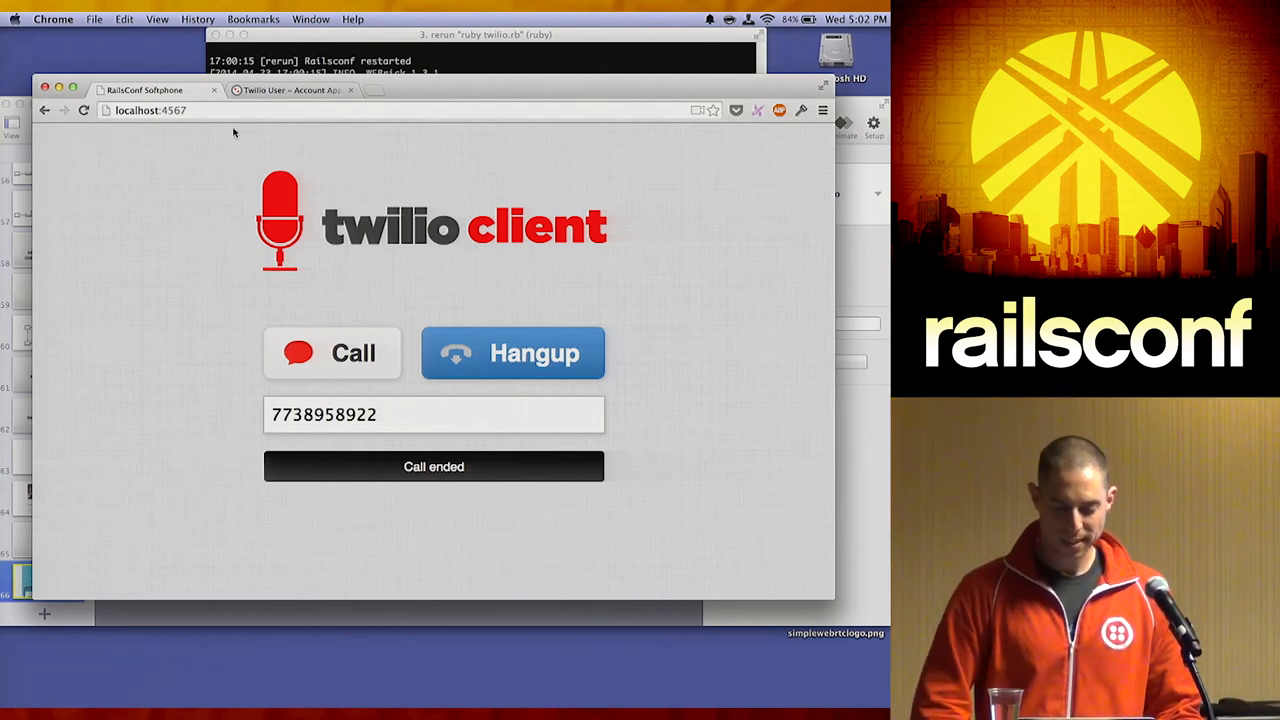